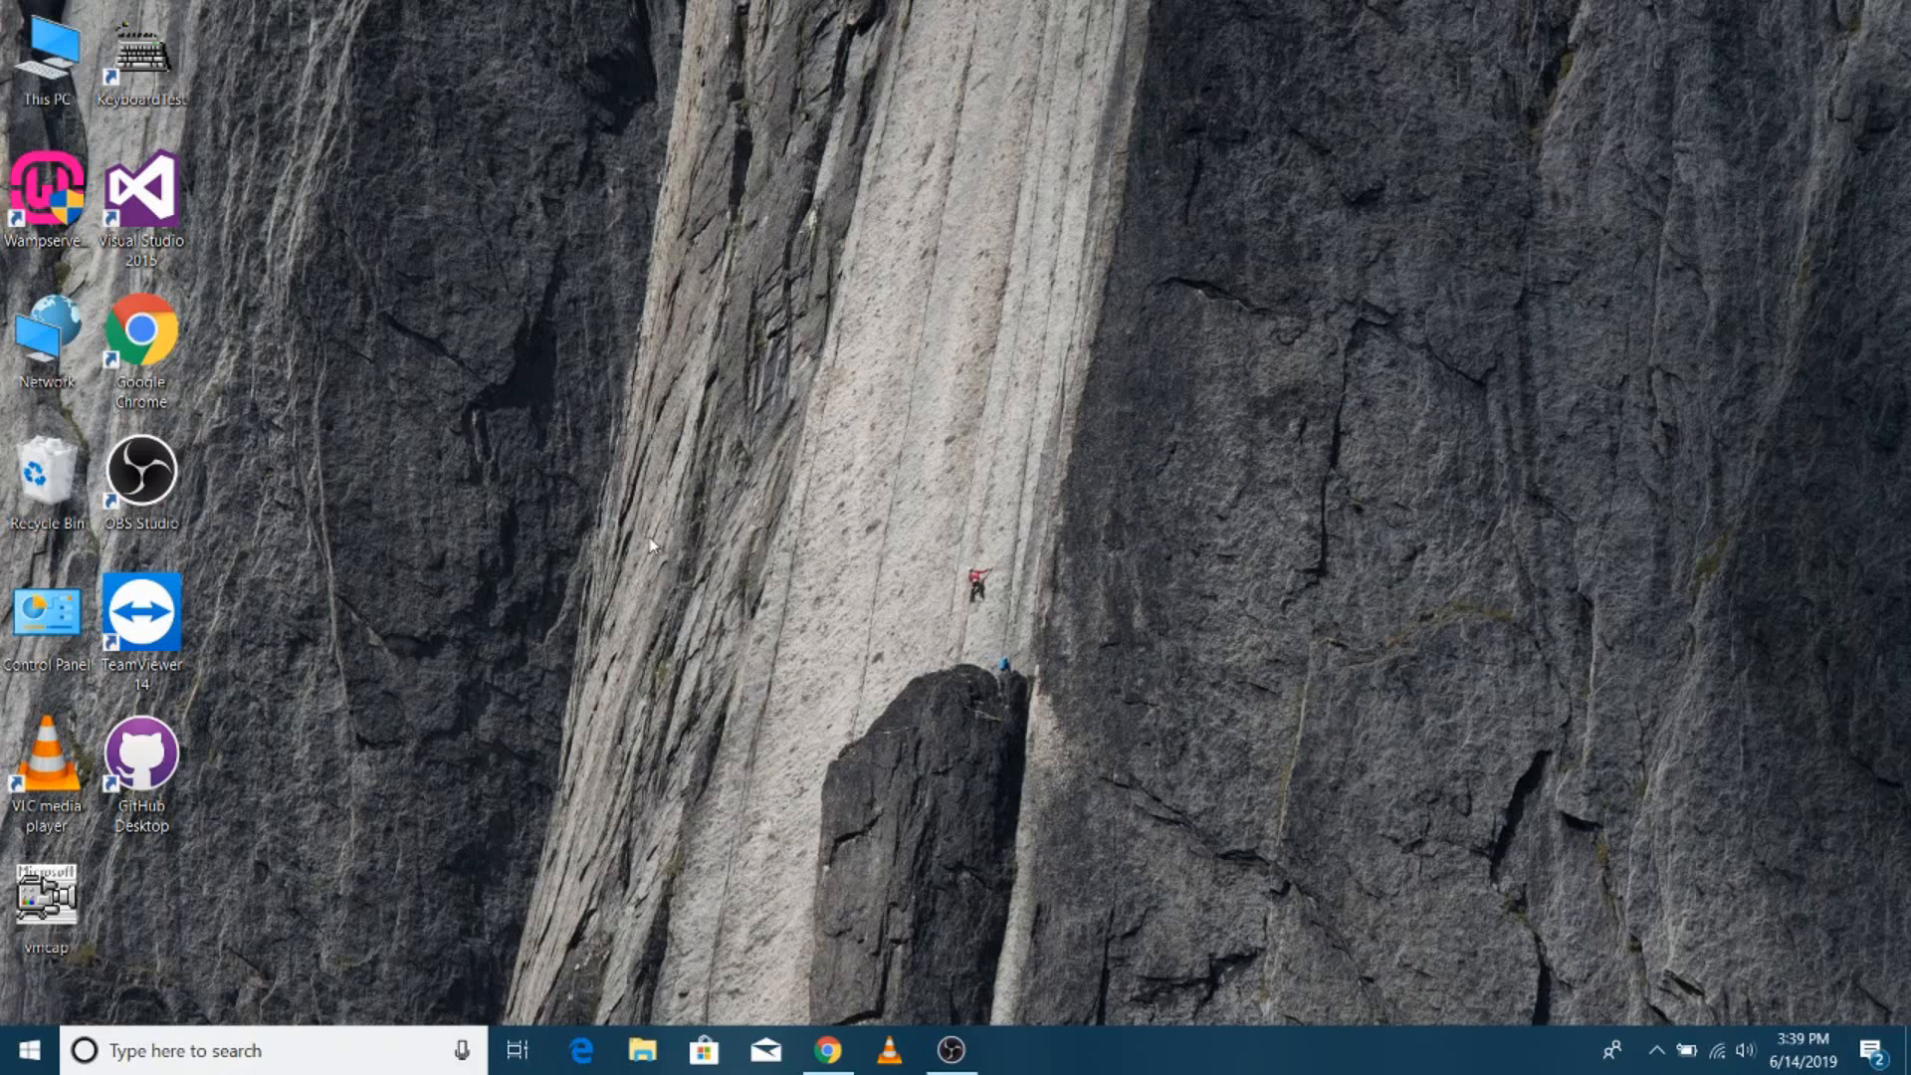
pyautogui.moveTo(62, 997)
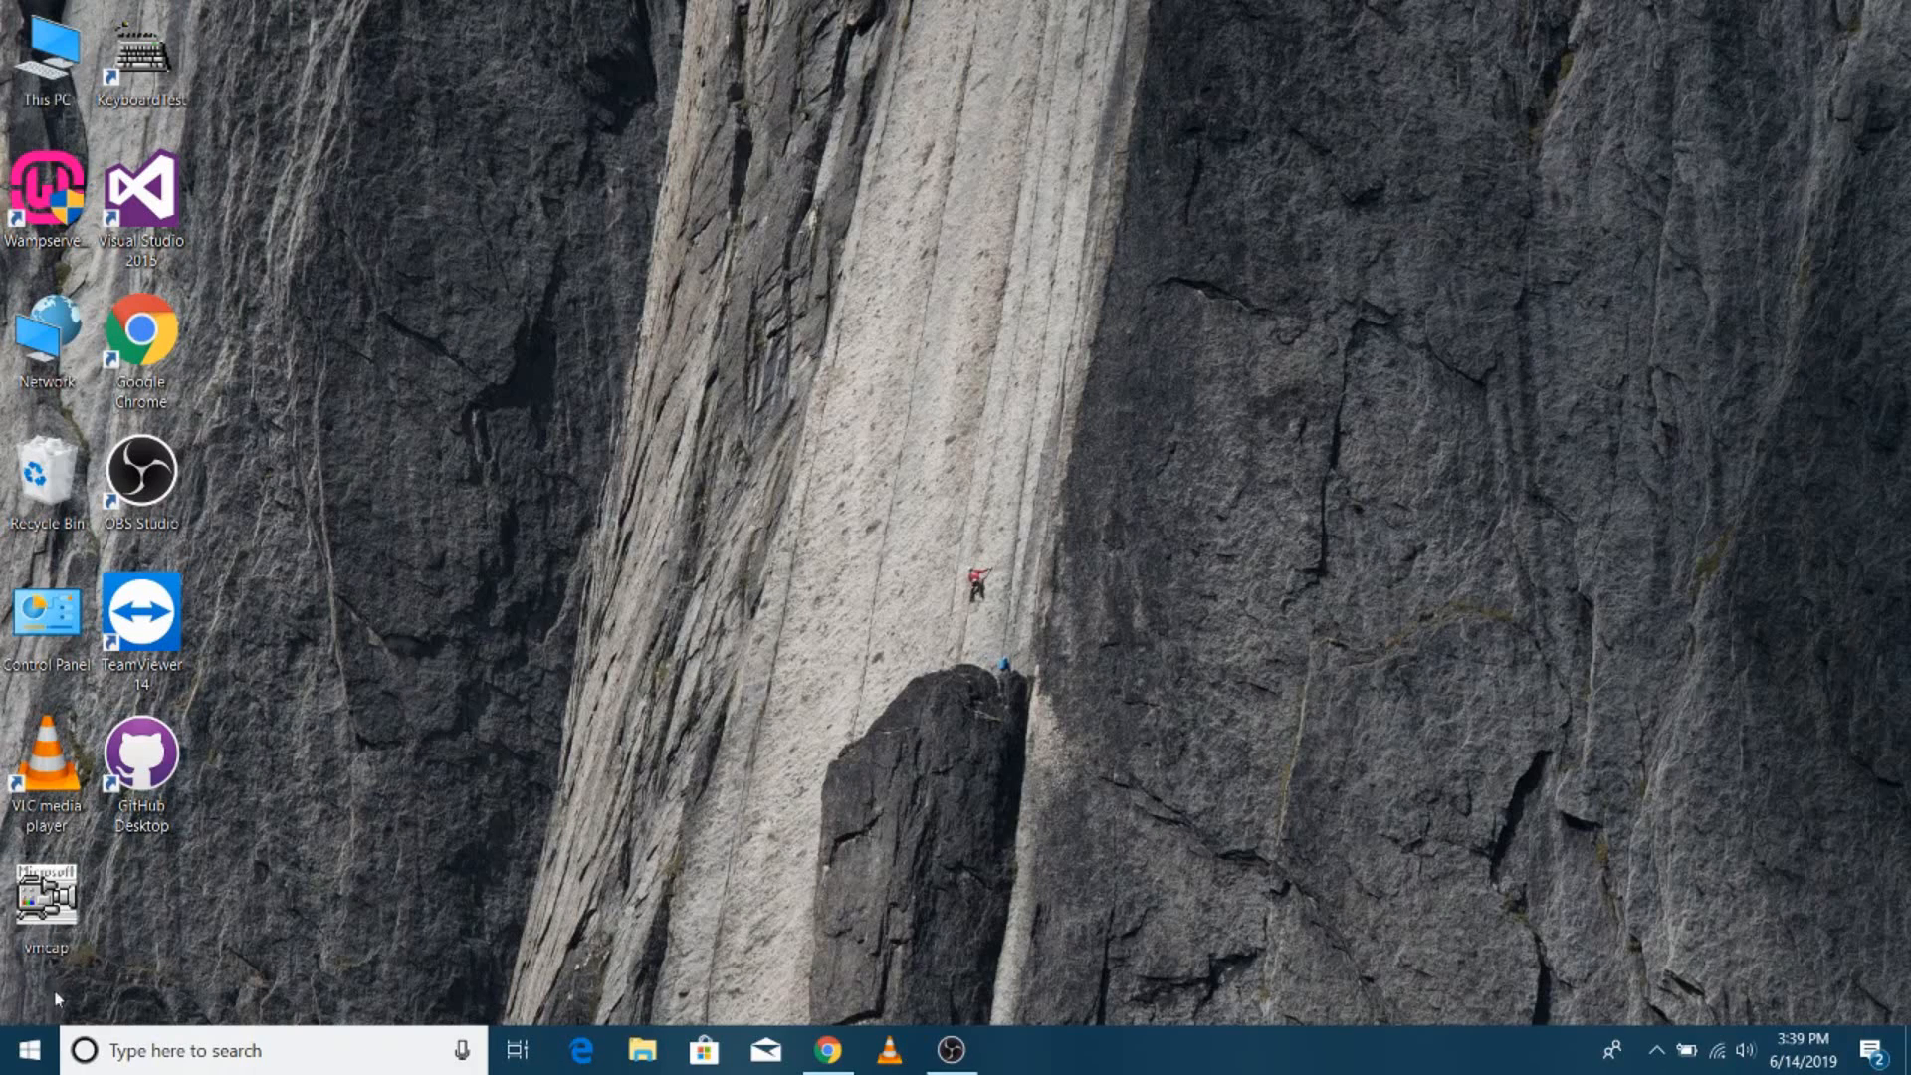
# Step: Search the Start Menu for 'services' and launch the Services console
pyautogui.click(36, 1044)
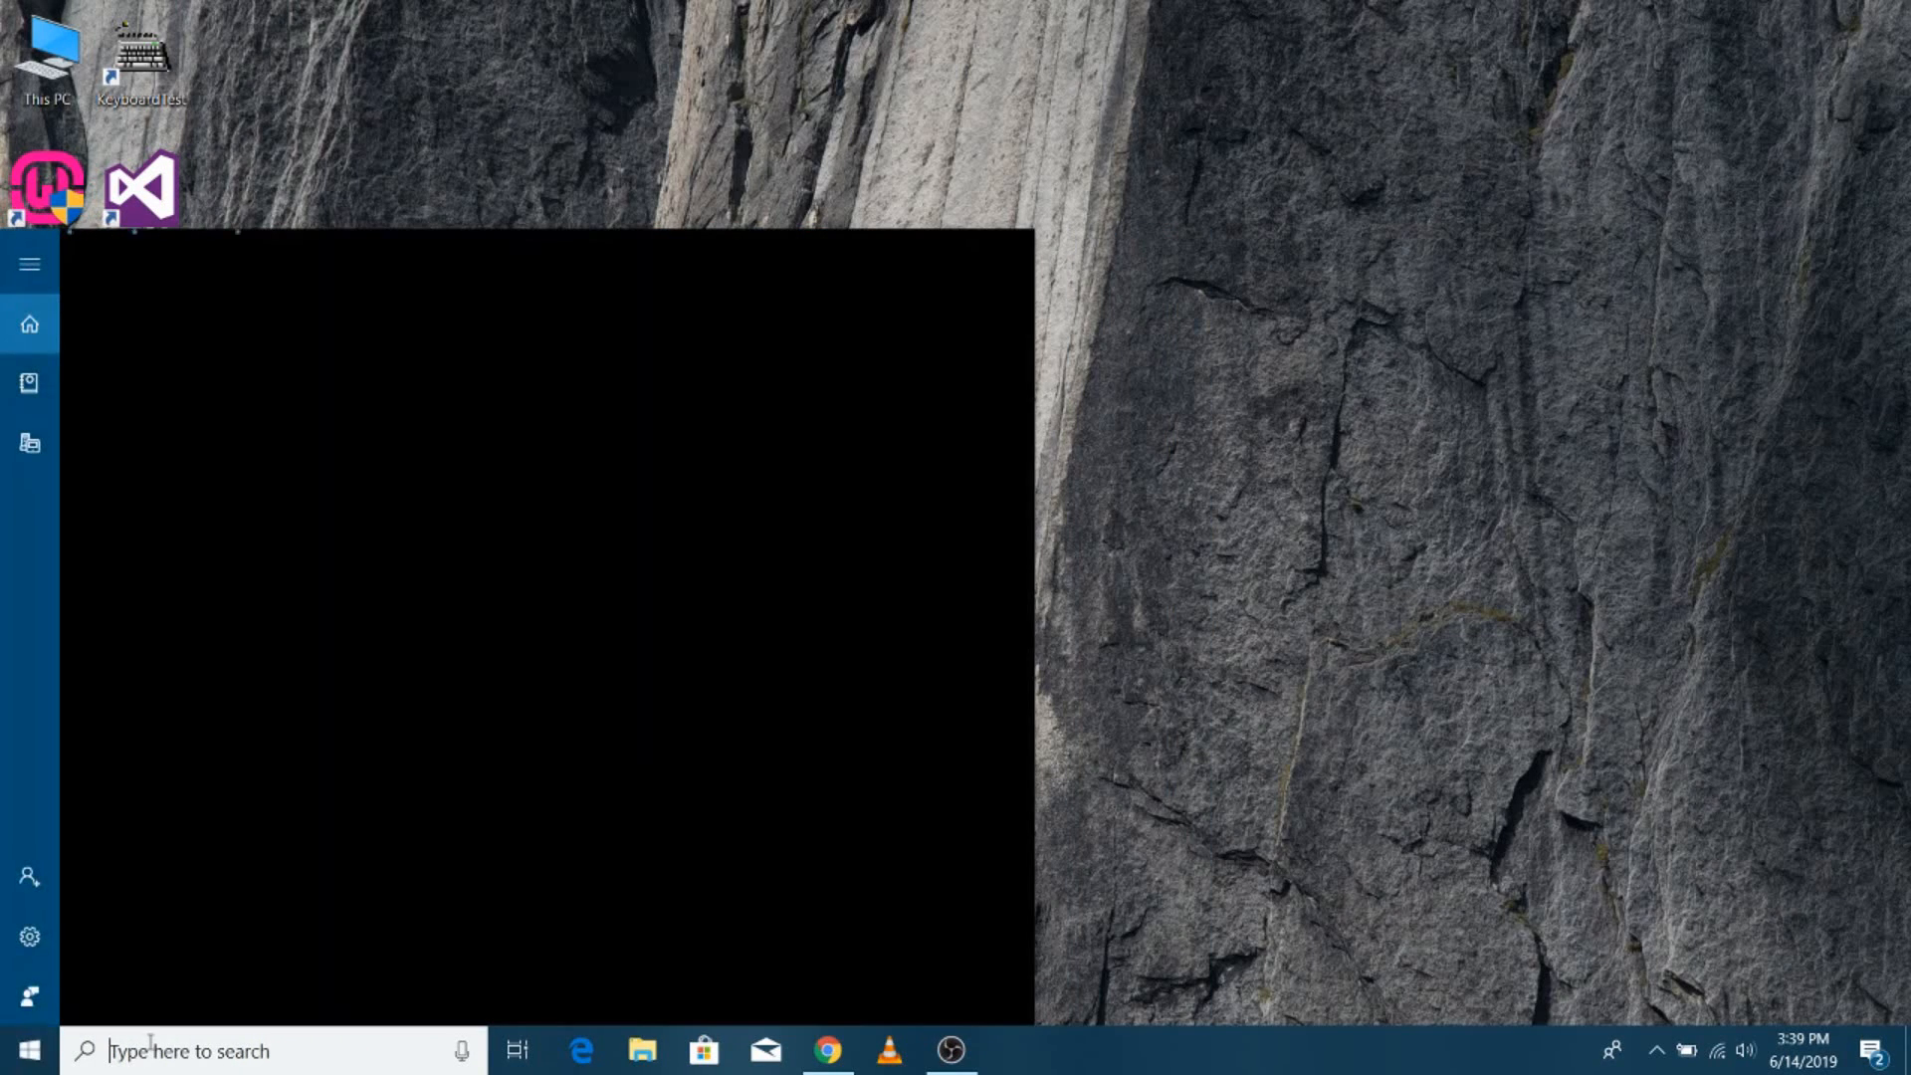
pyautogui.write('services')
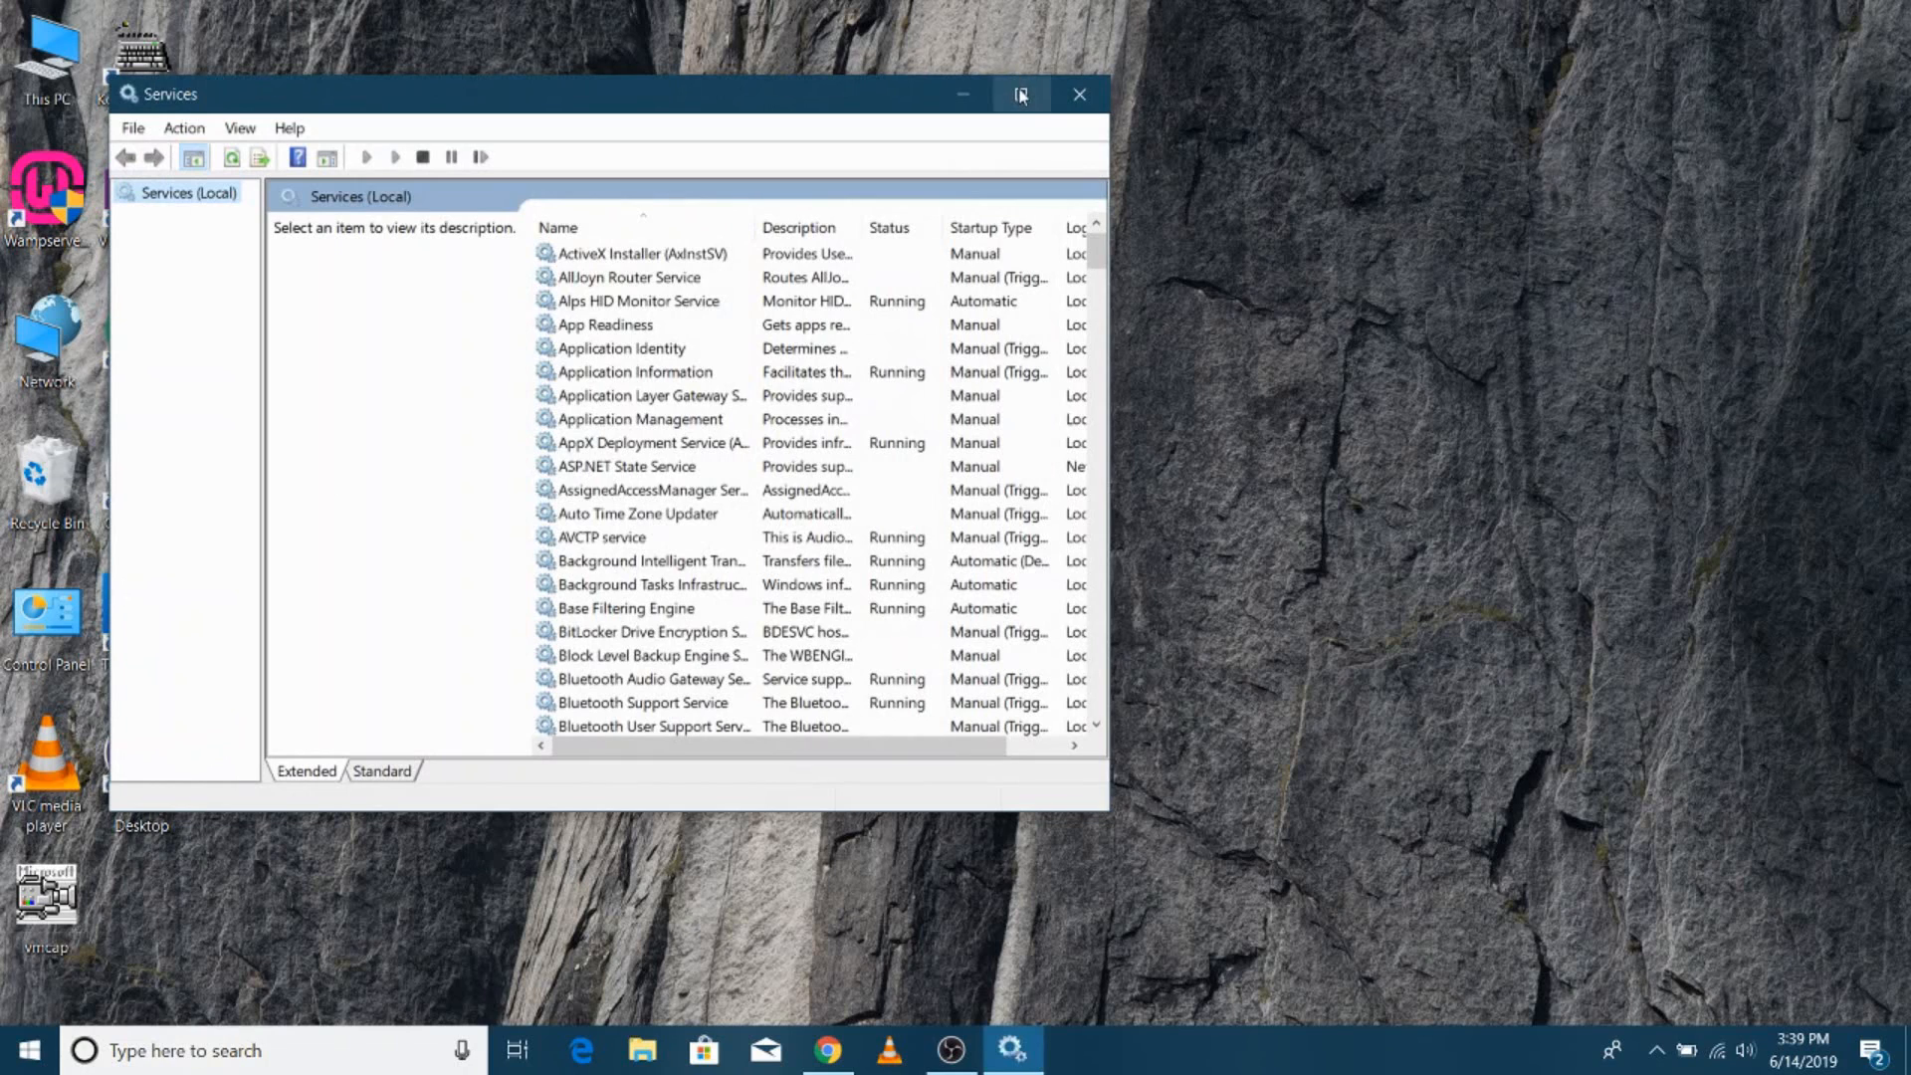
# Step: Maximize the Services window and select the wampapache64 service in the list
pyautogui.click(1022, 95)
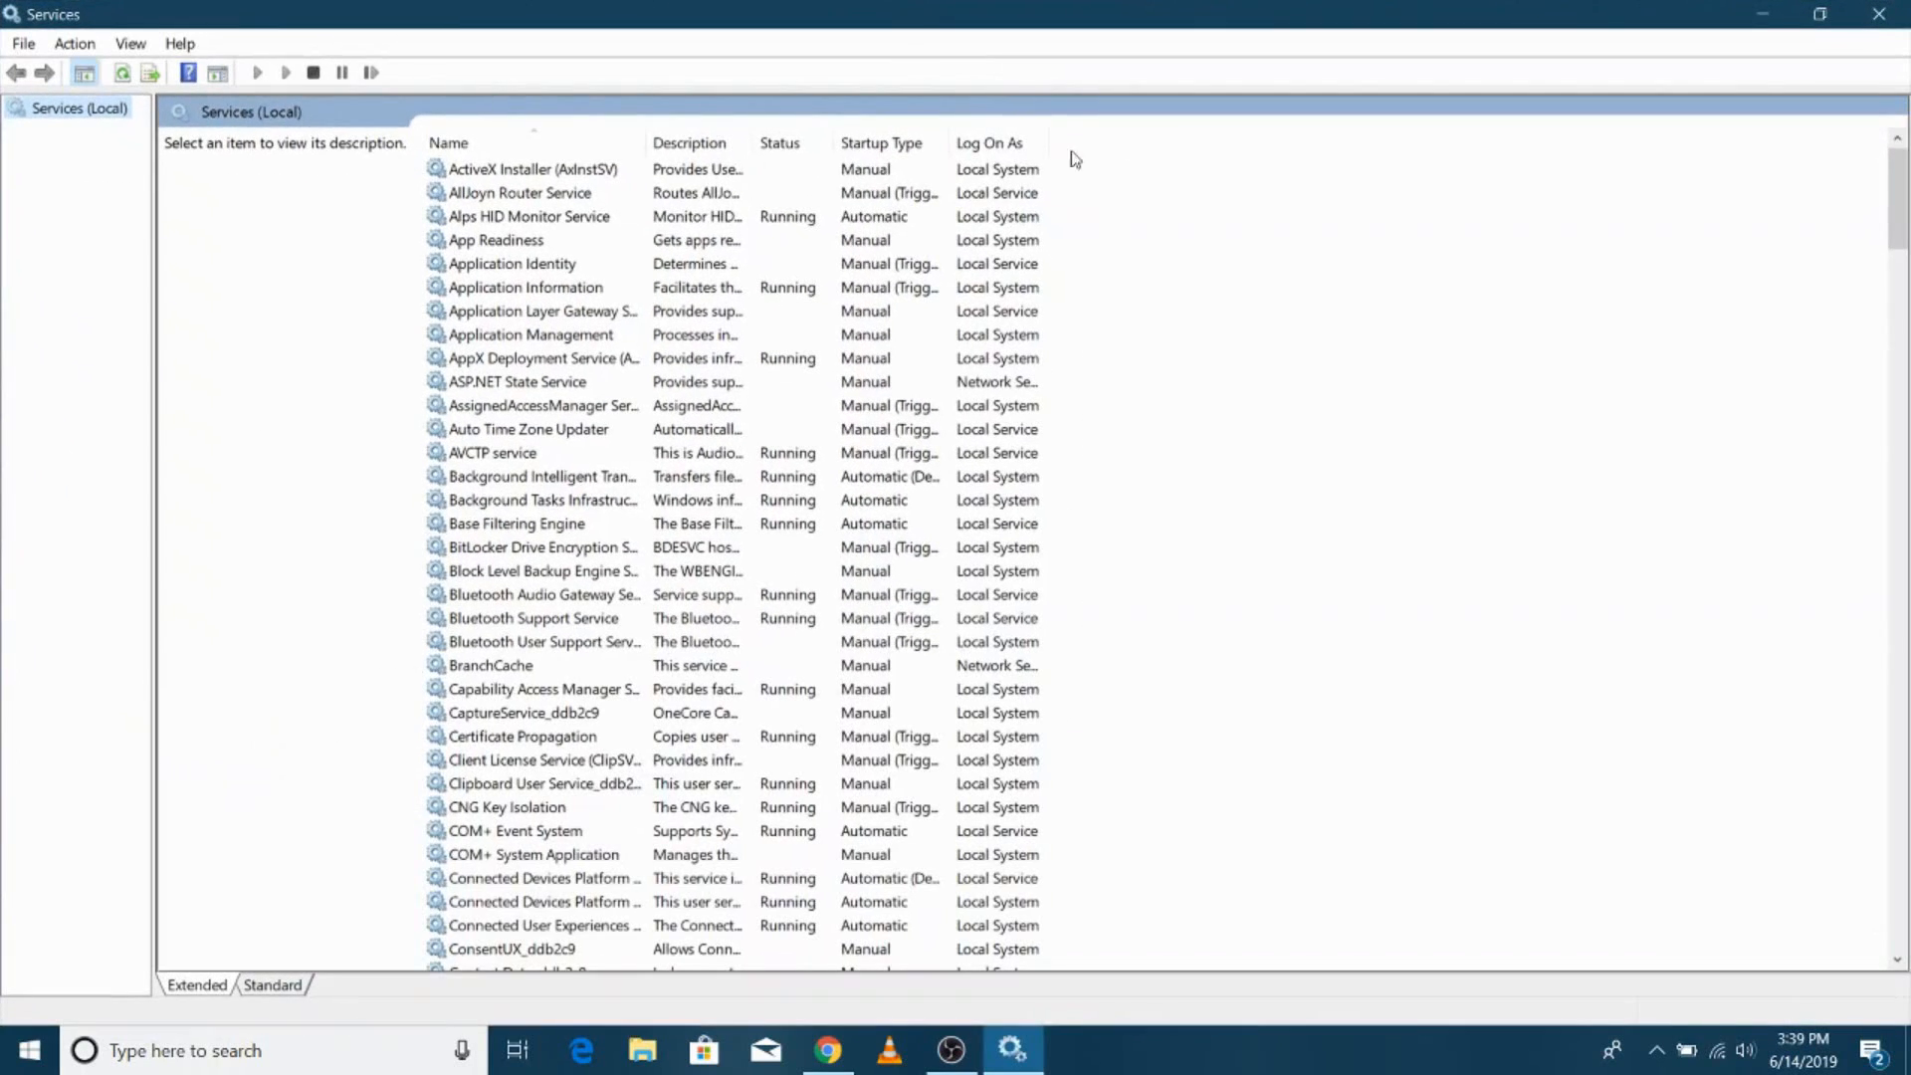
pyautogui.click(542, 405)
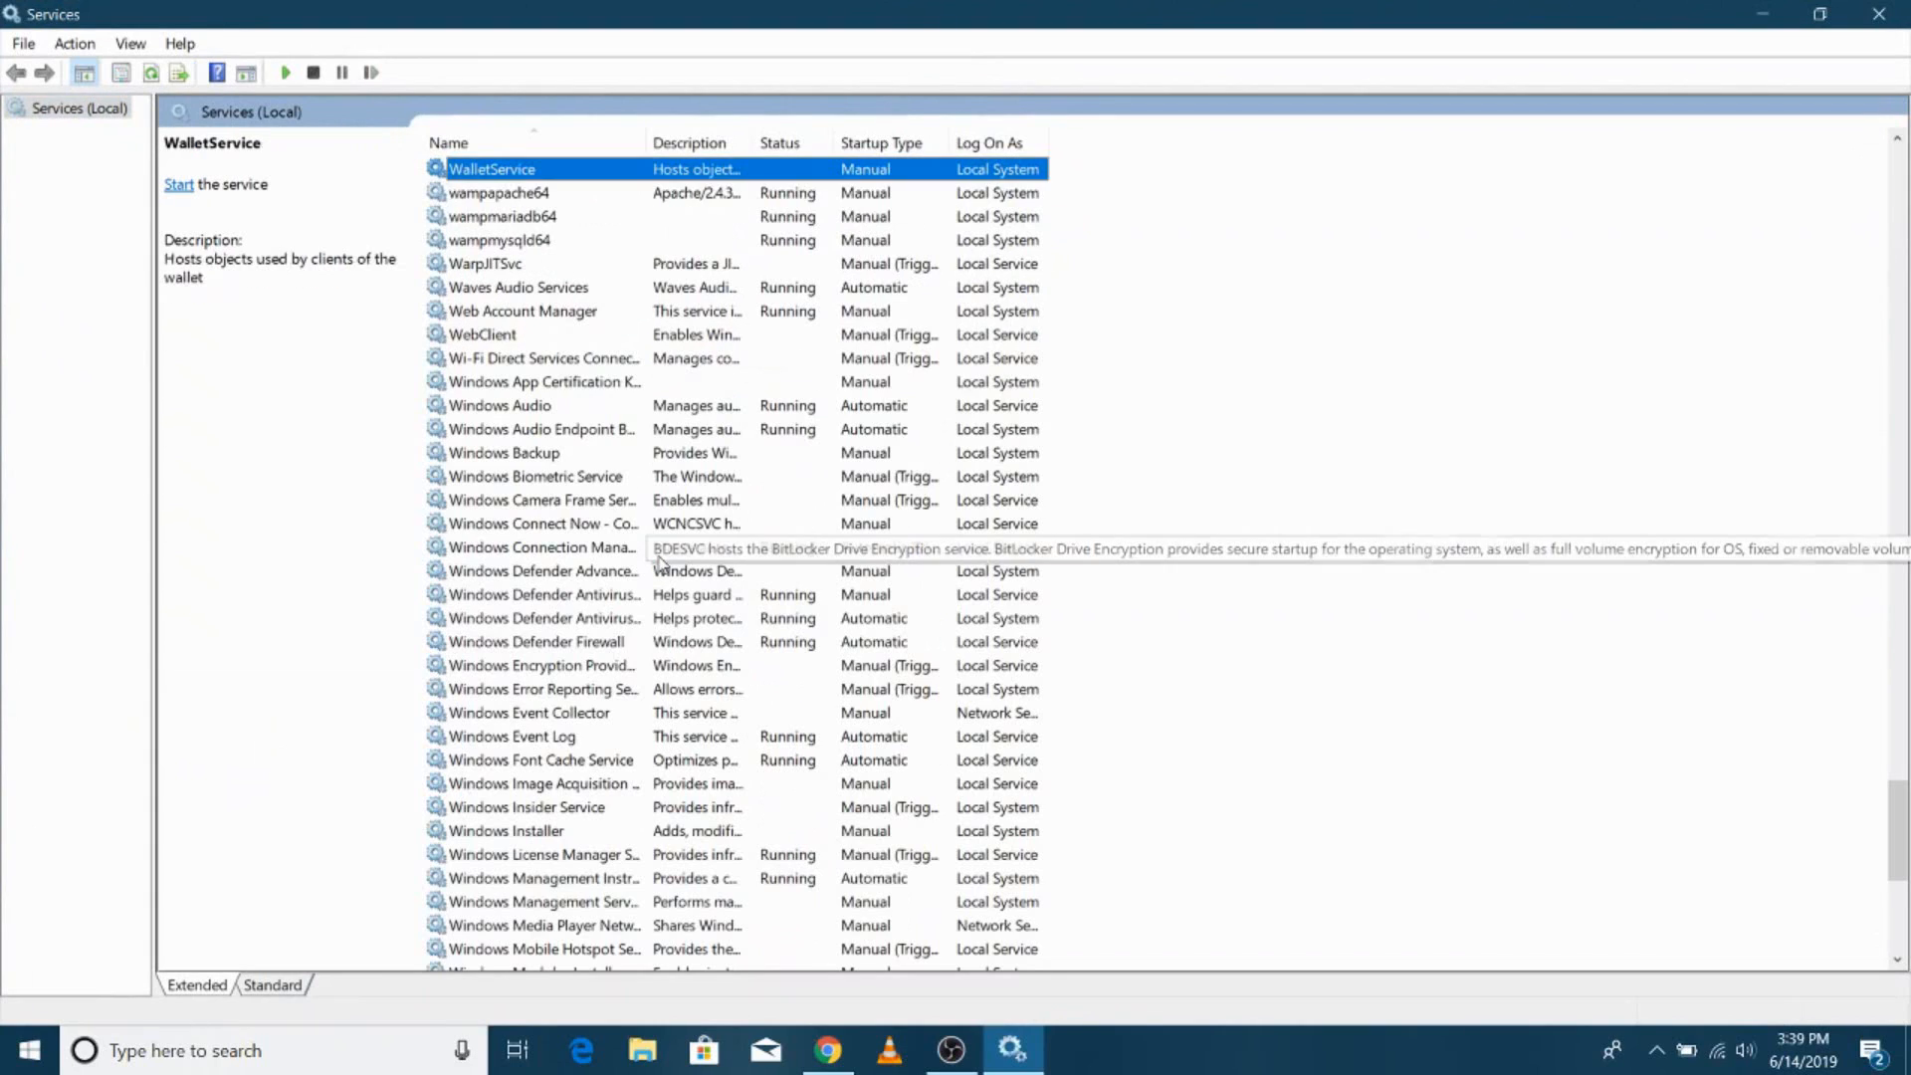
pyautogui.click(500, 193)
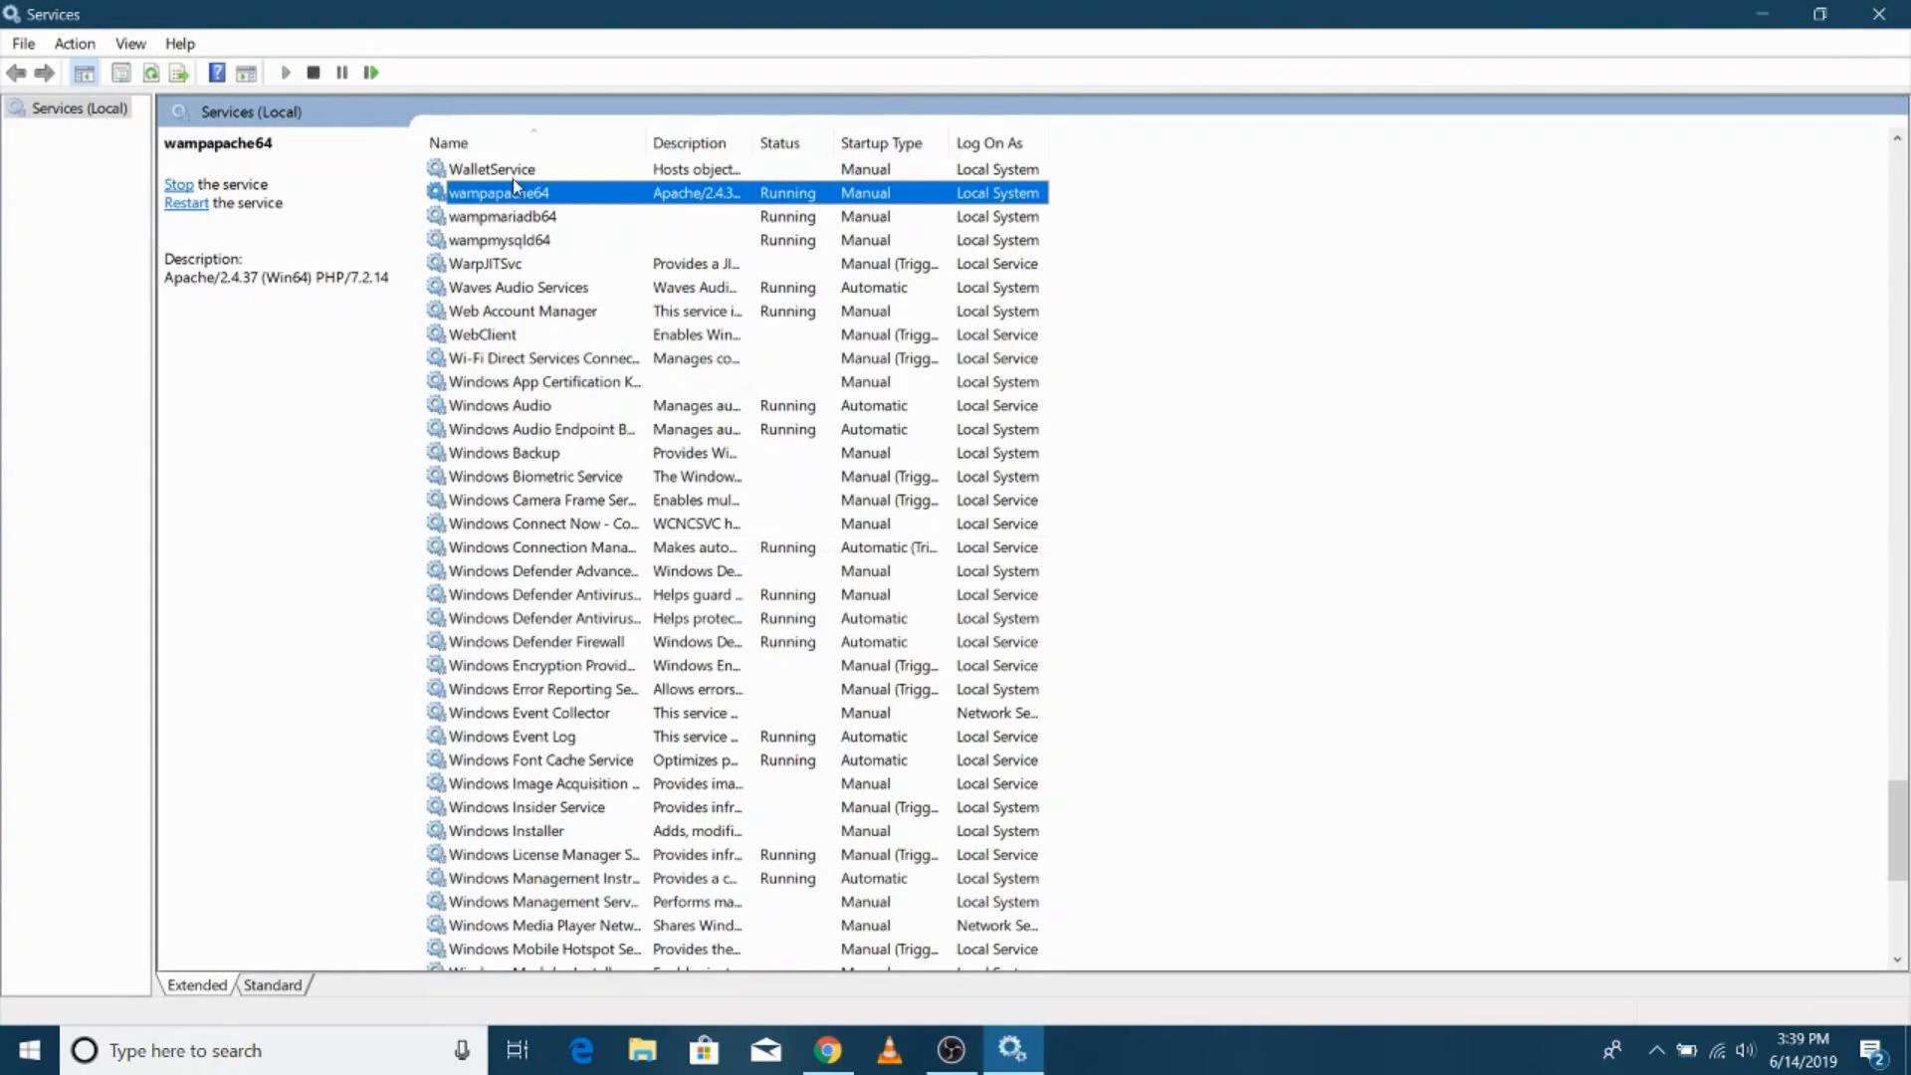
pyautogui.moveTo(507, 254)
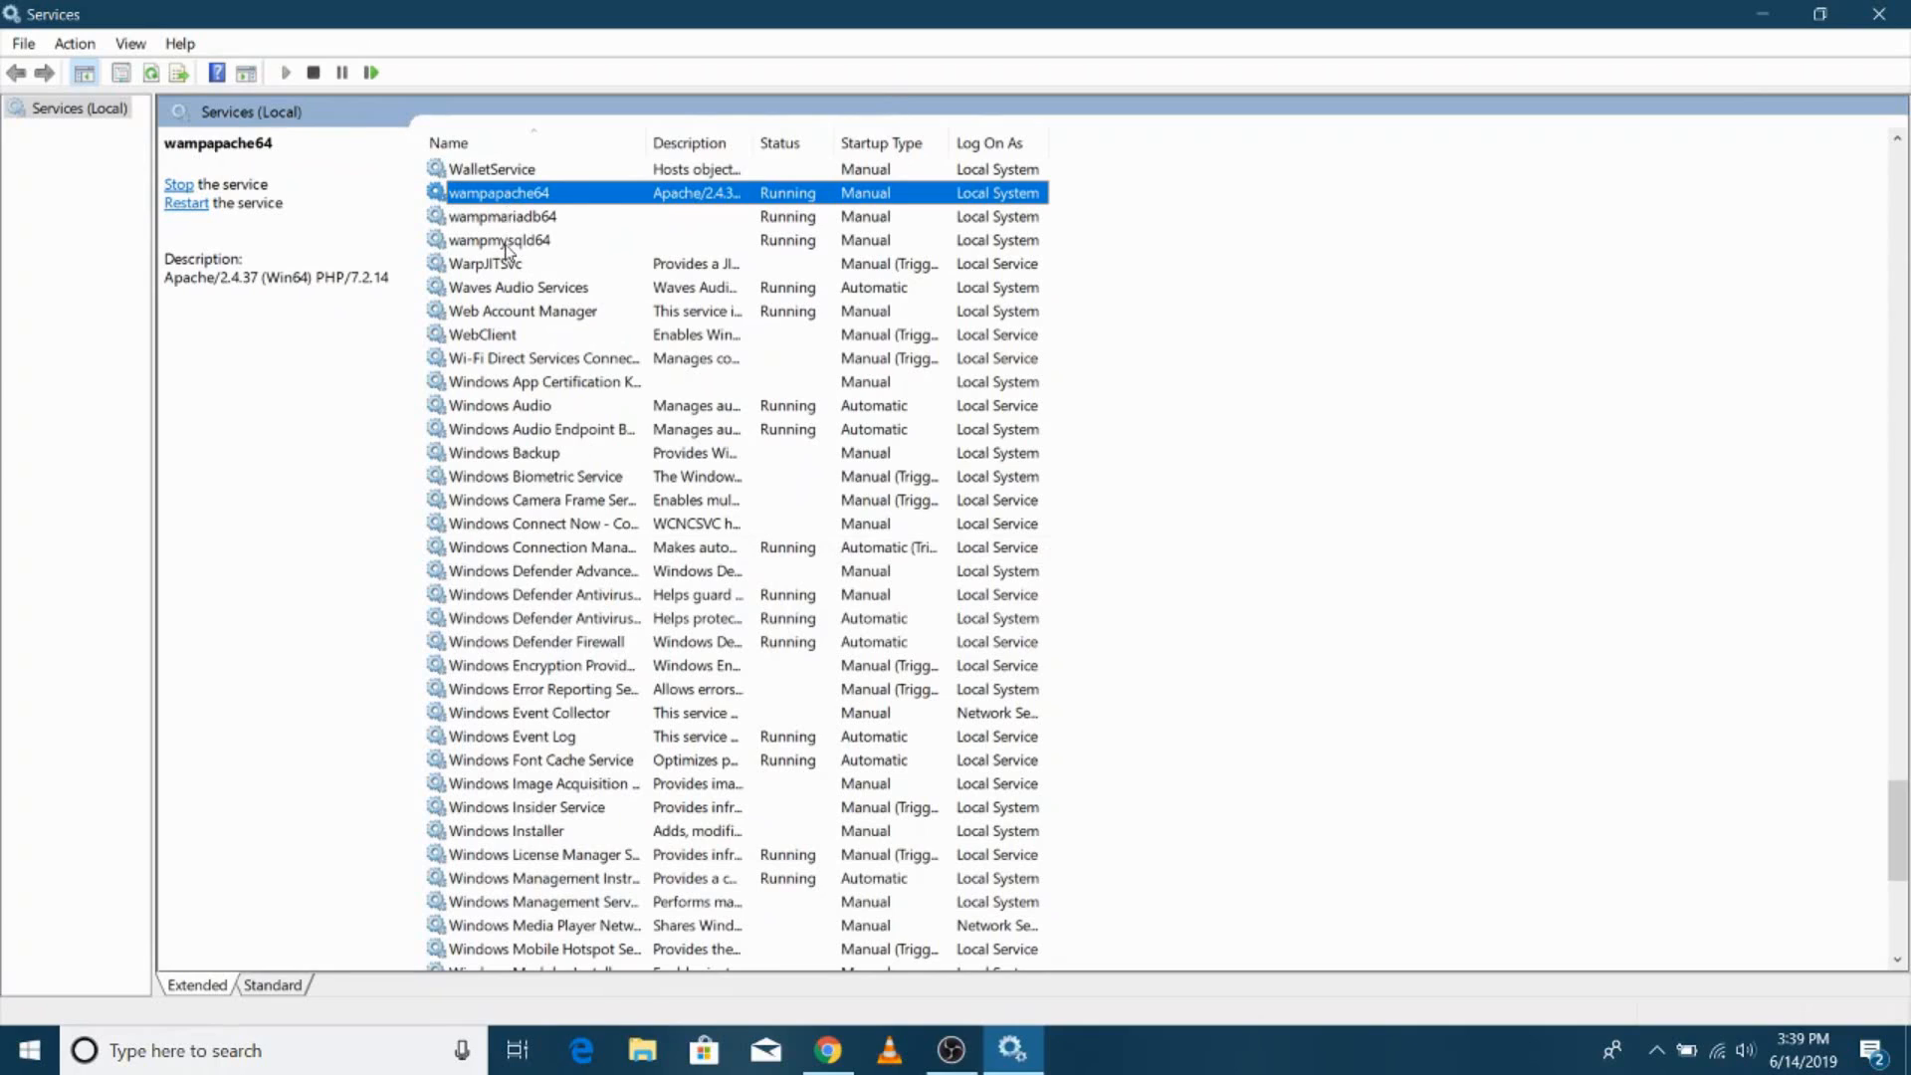
# Step: Set wampapache64's startup type to Automatic in its Properties dialog
pyautogui.doubleClick(499, 192)
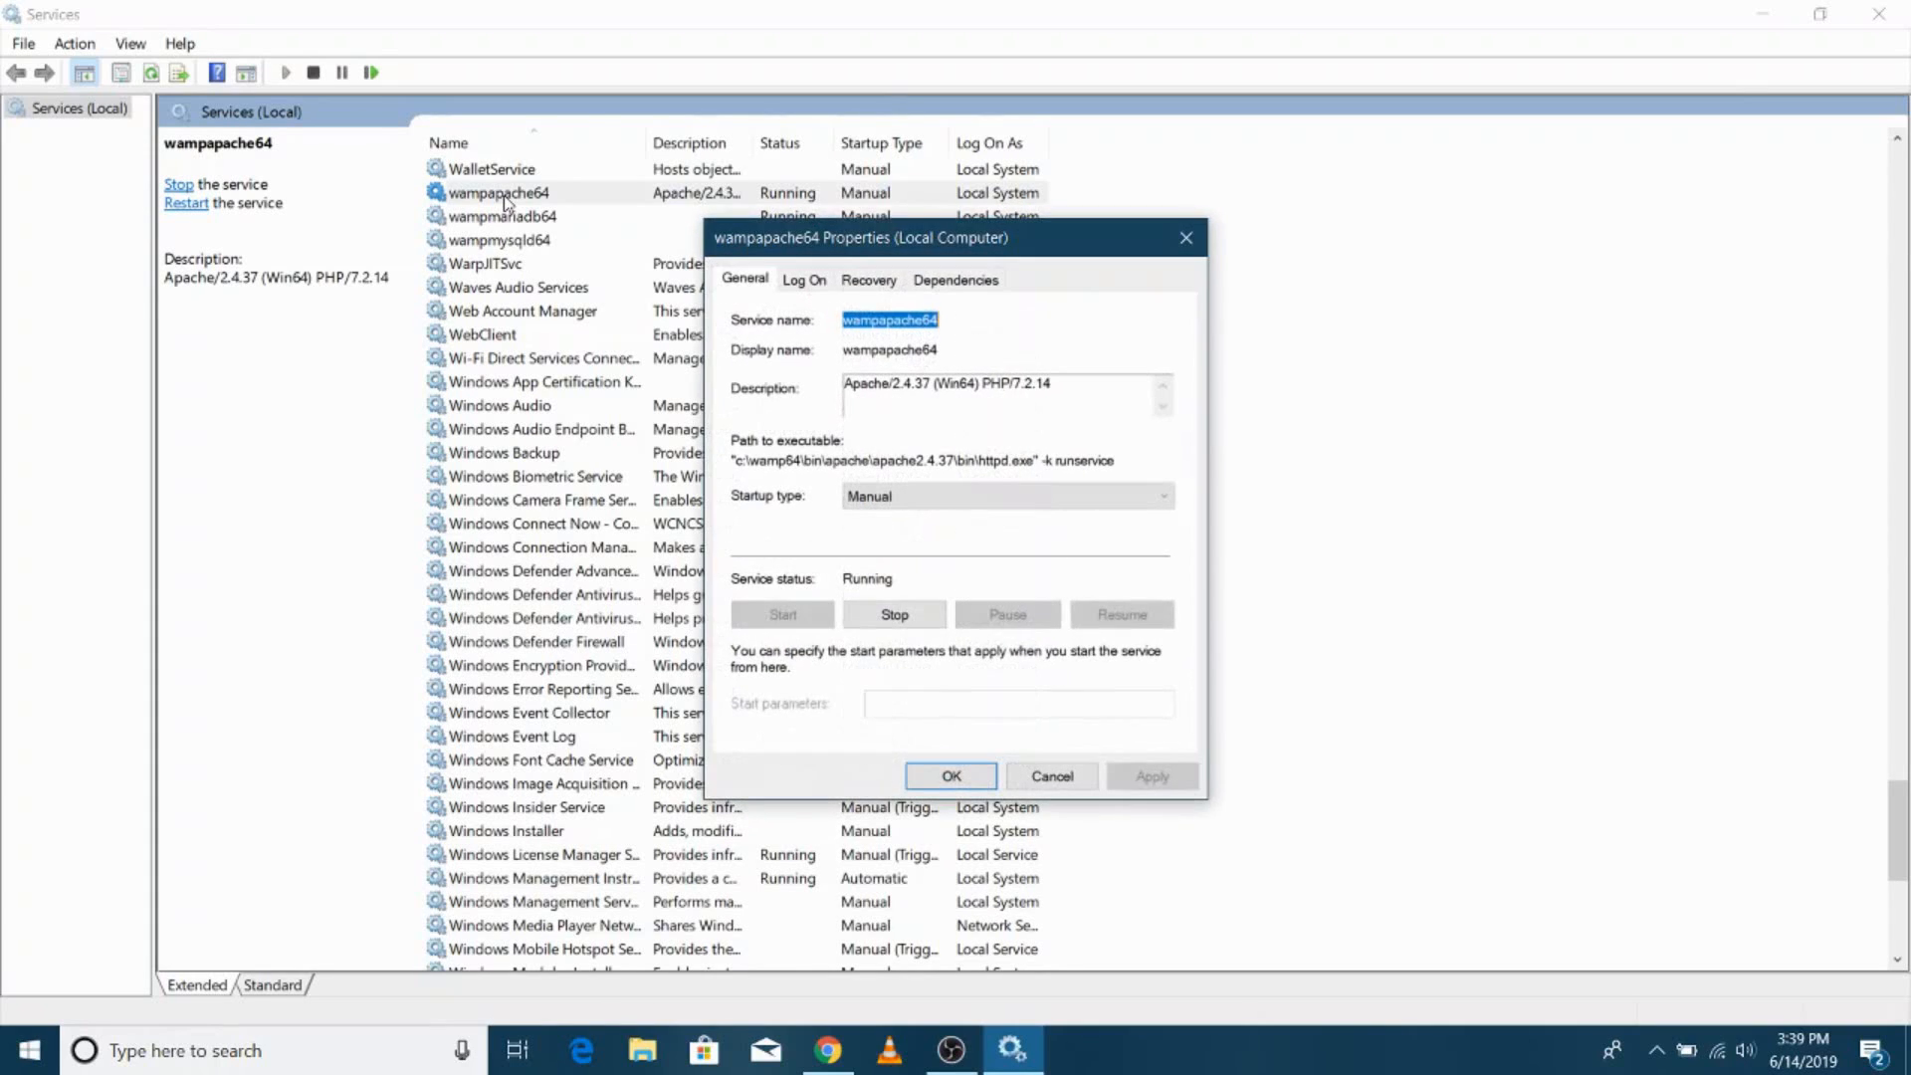
pyautogui.moveTo(1000, 282)
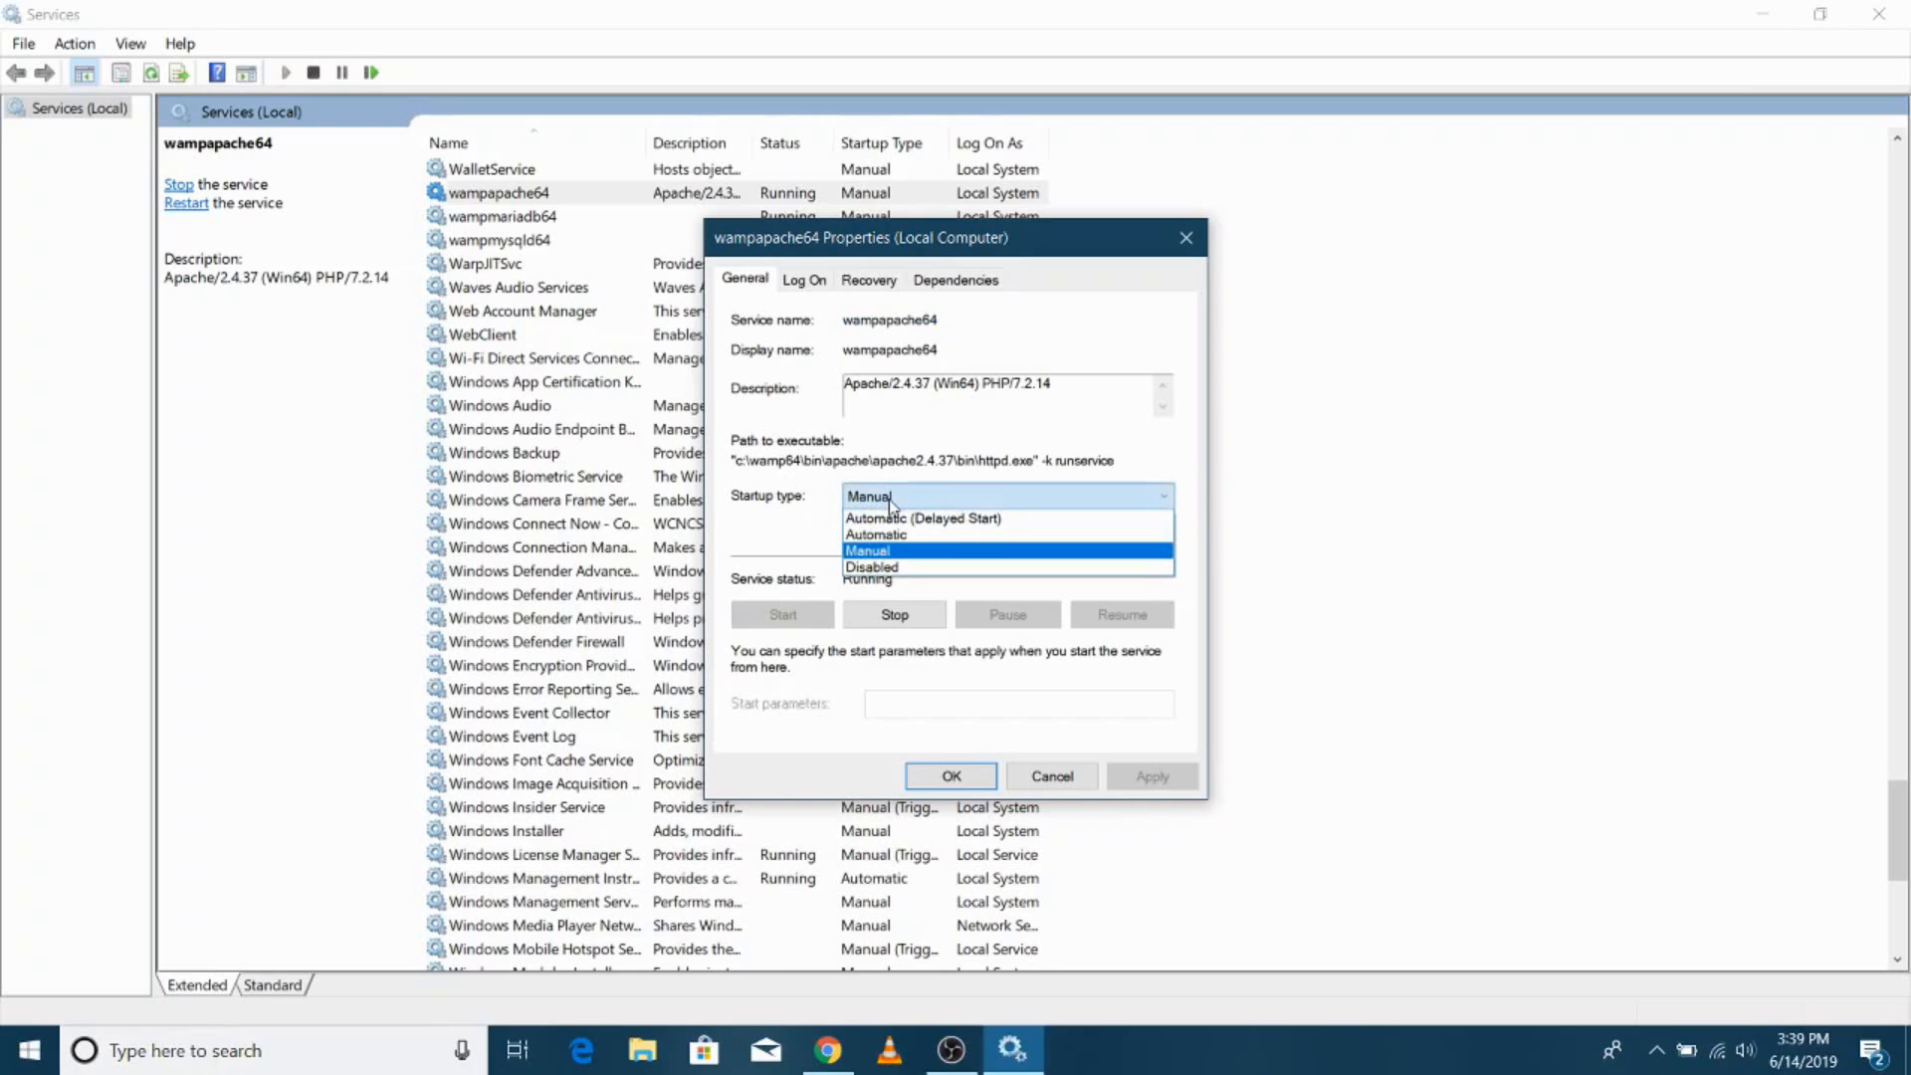
pyautogui.click(889, 534)
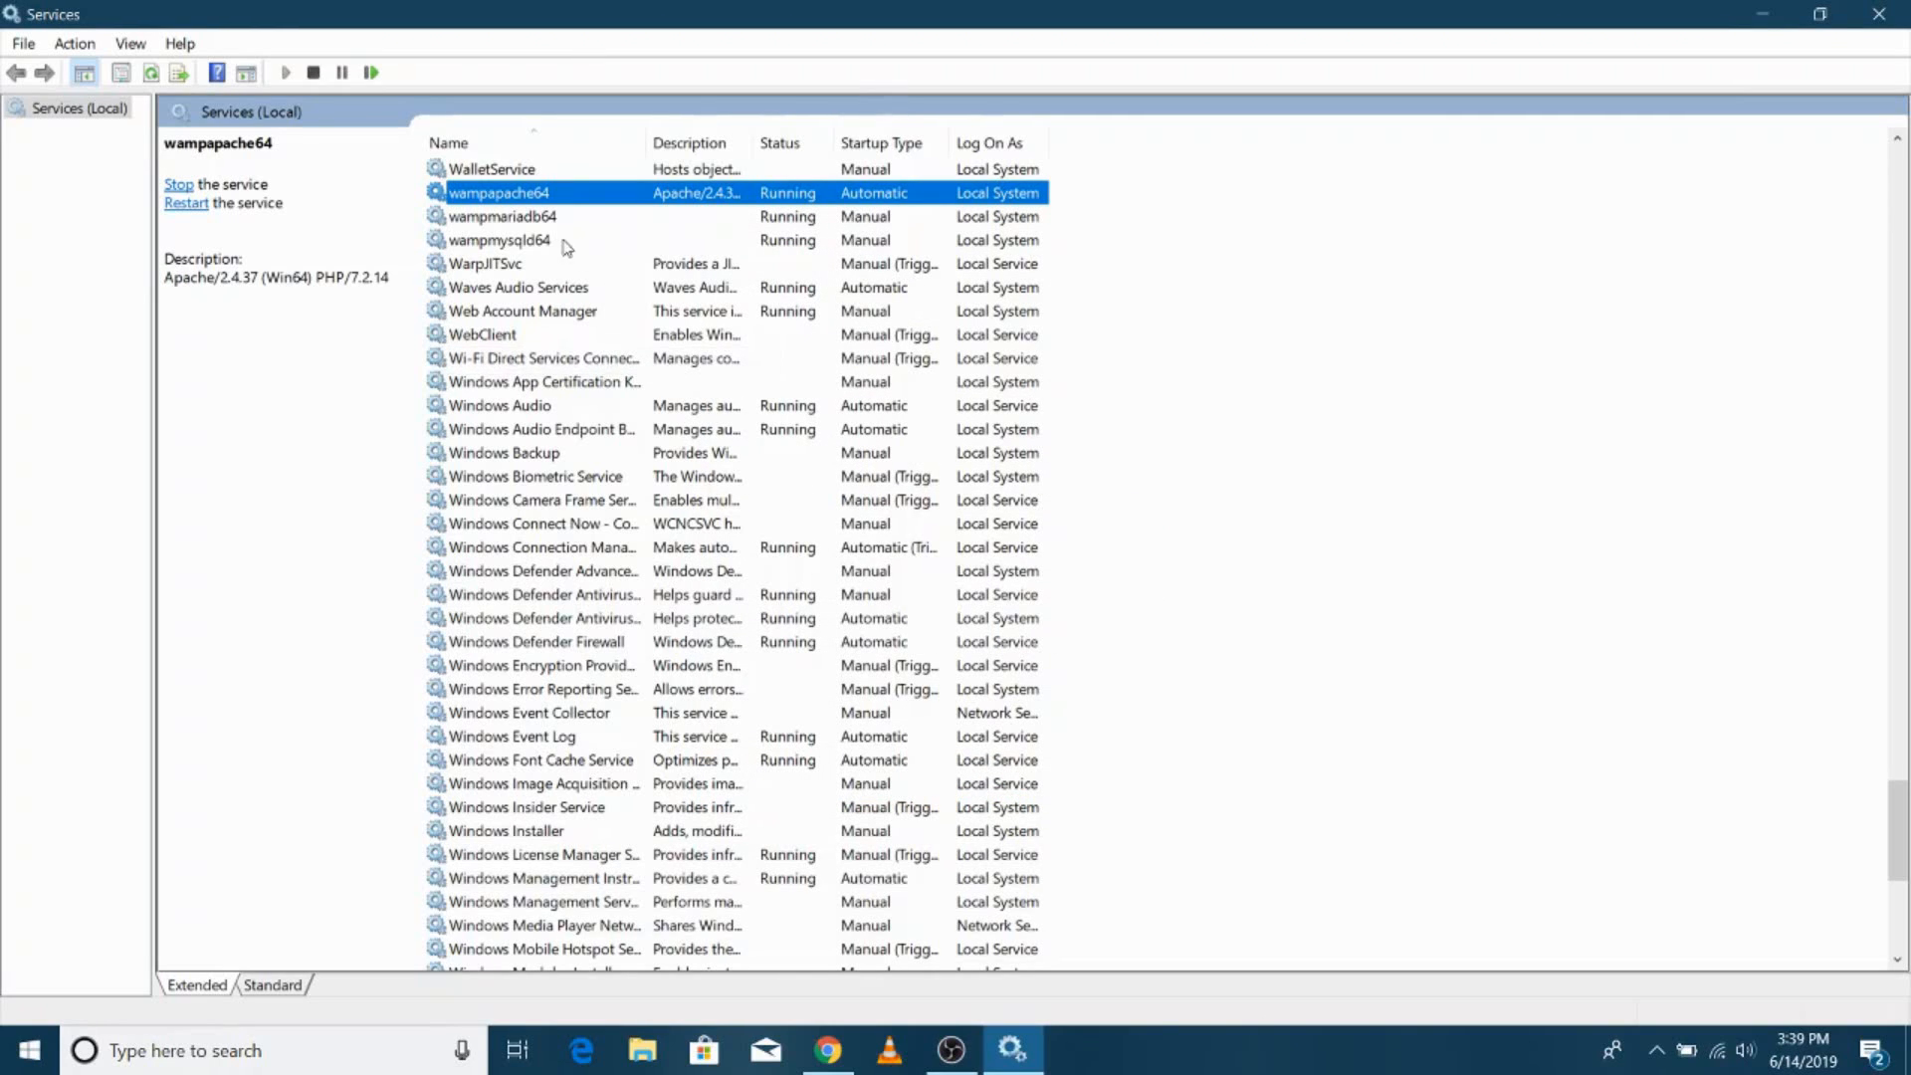
# Step: Change wampmariadb64's startup type to Automatic, confirm, and select wampmysqld64
pyautogui.doubleClick(502, 216)
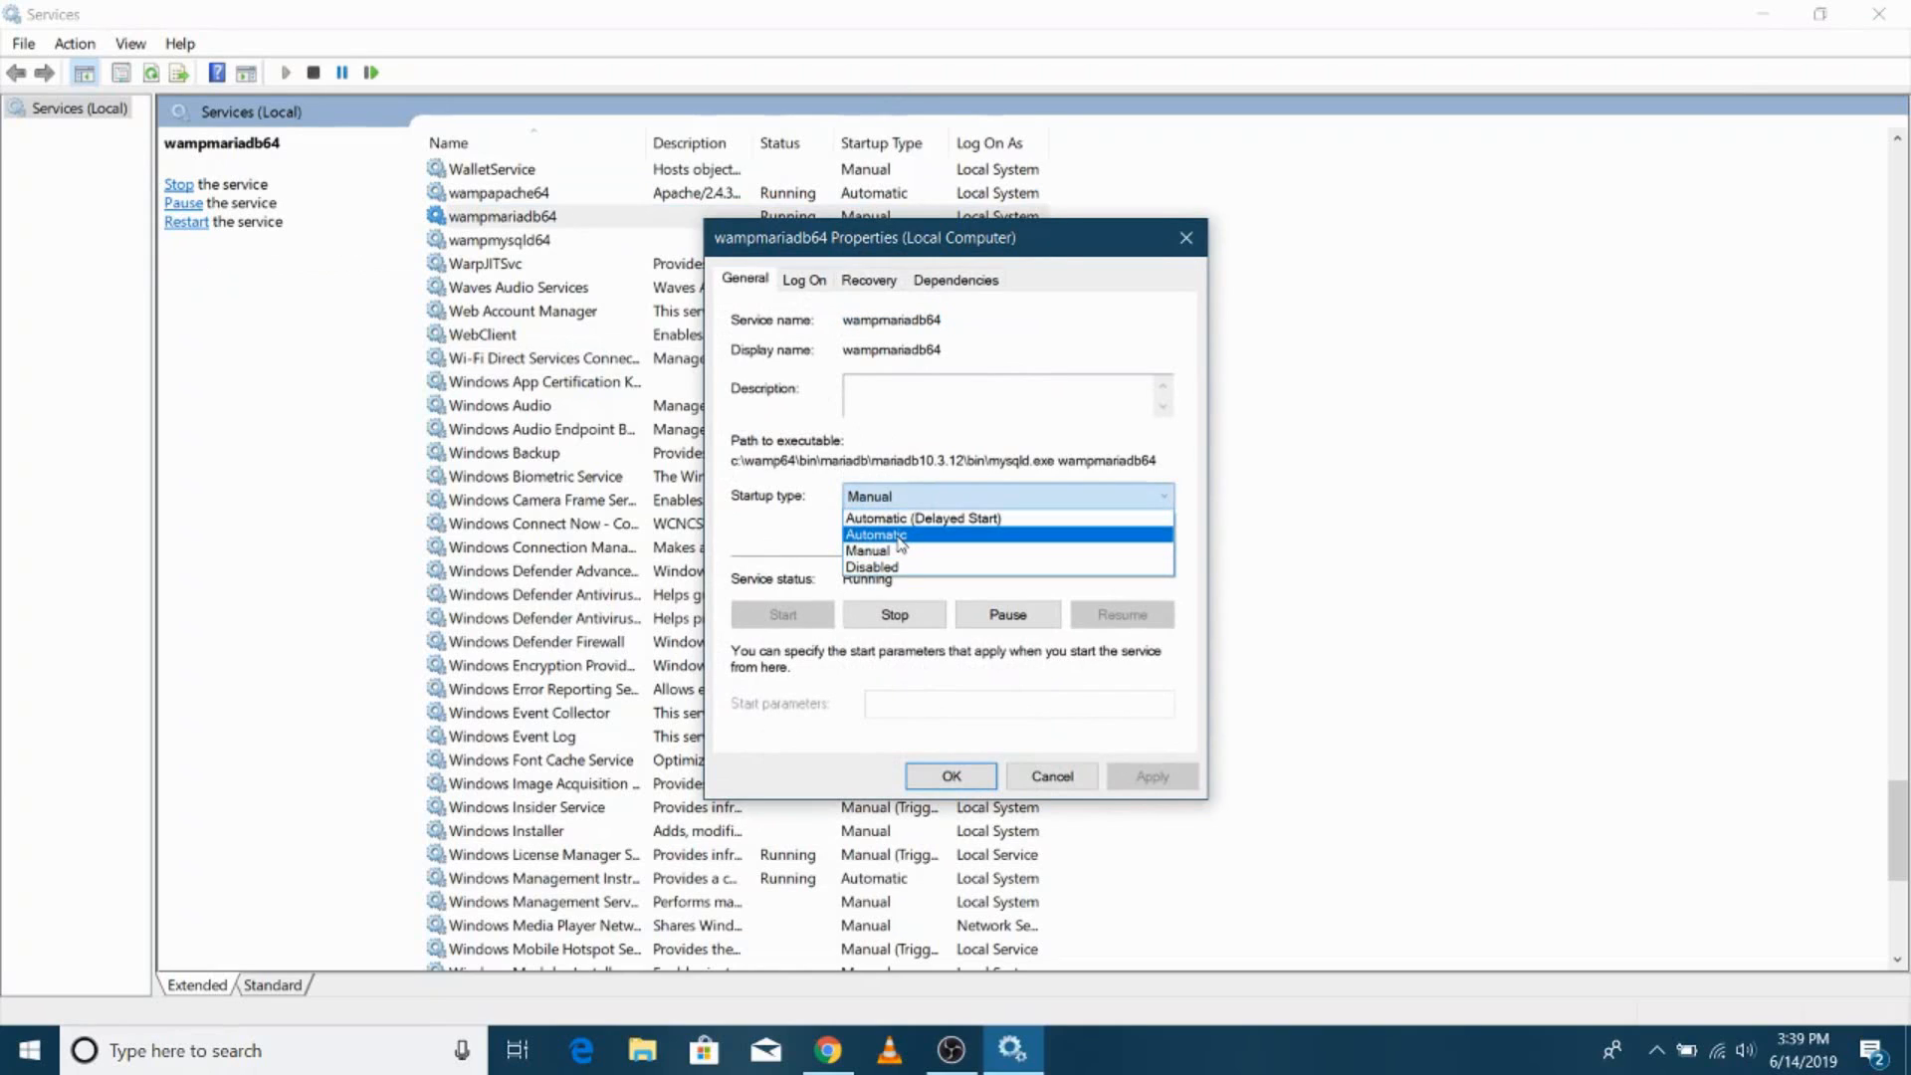
pyautogui.click(877, 534)
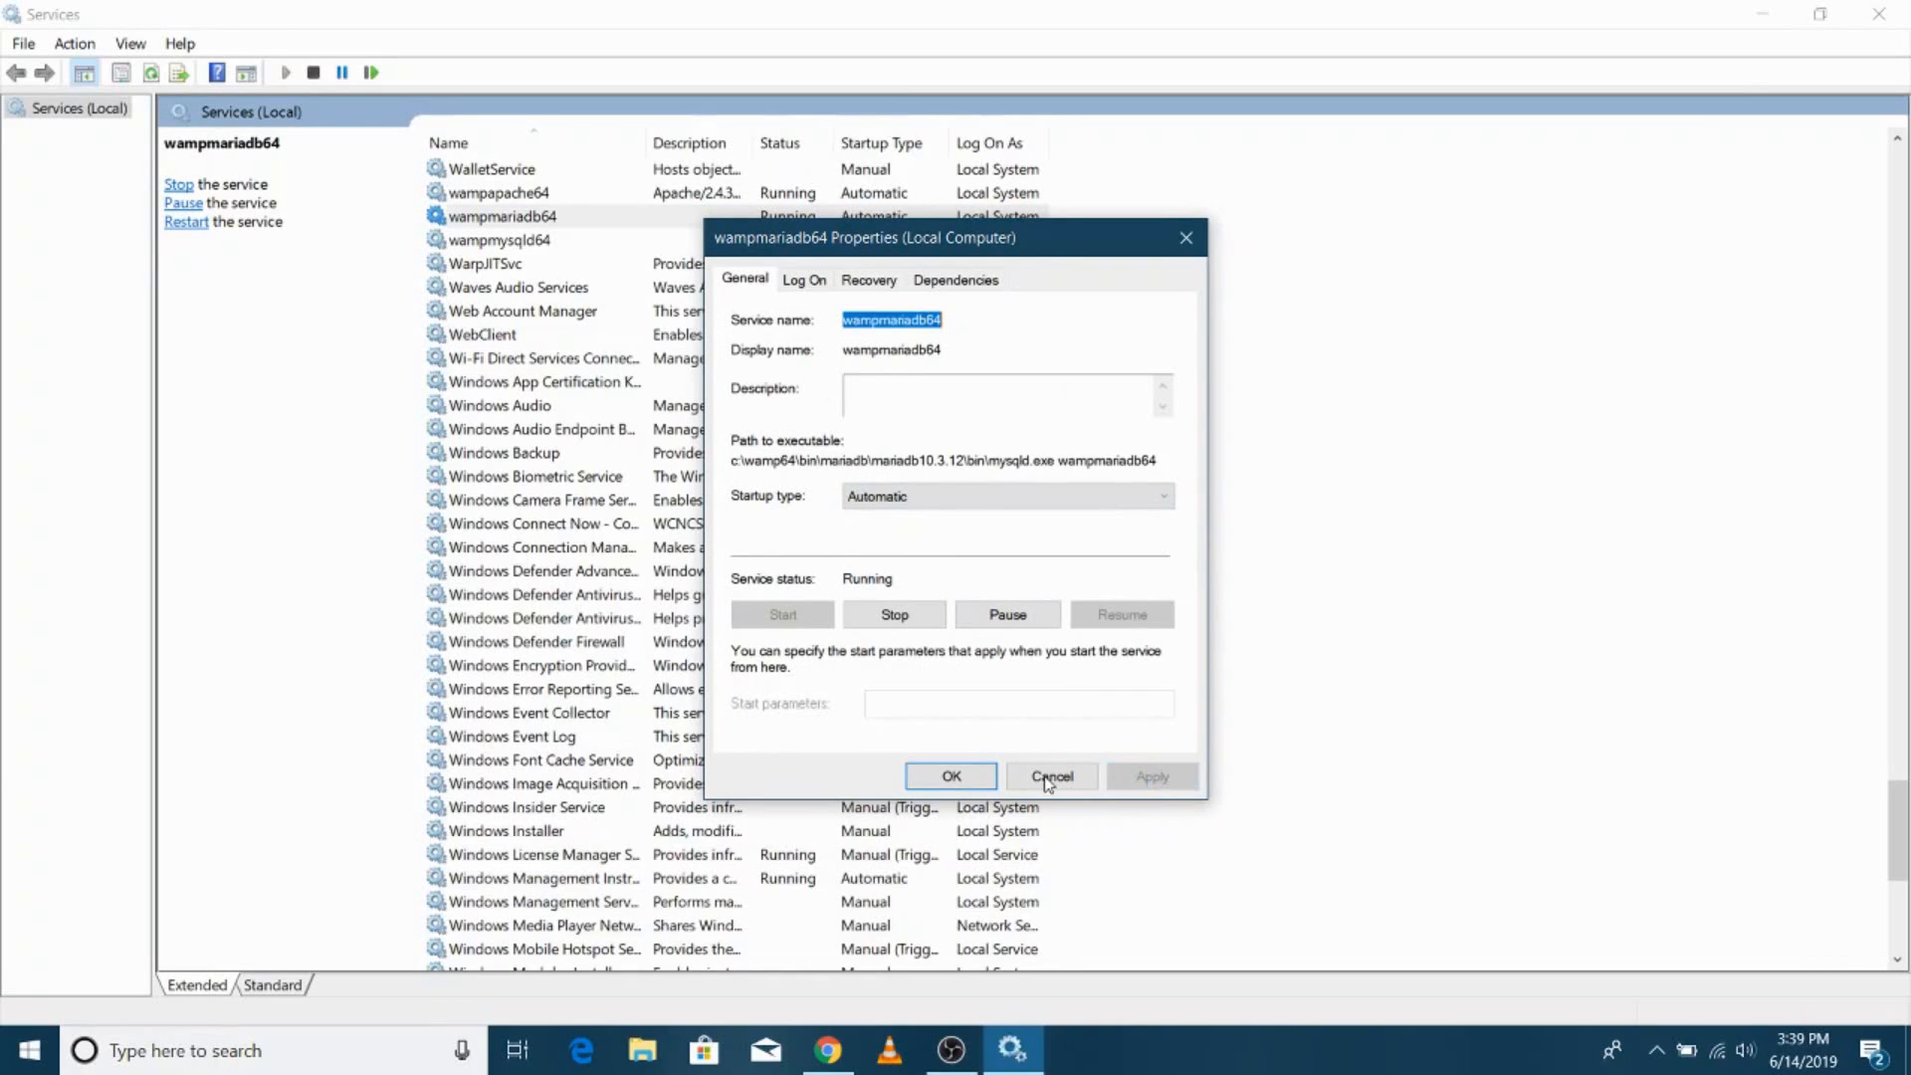
pyautogui.click(1051, 776)
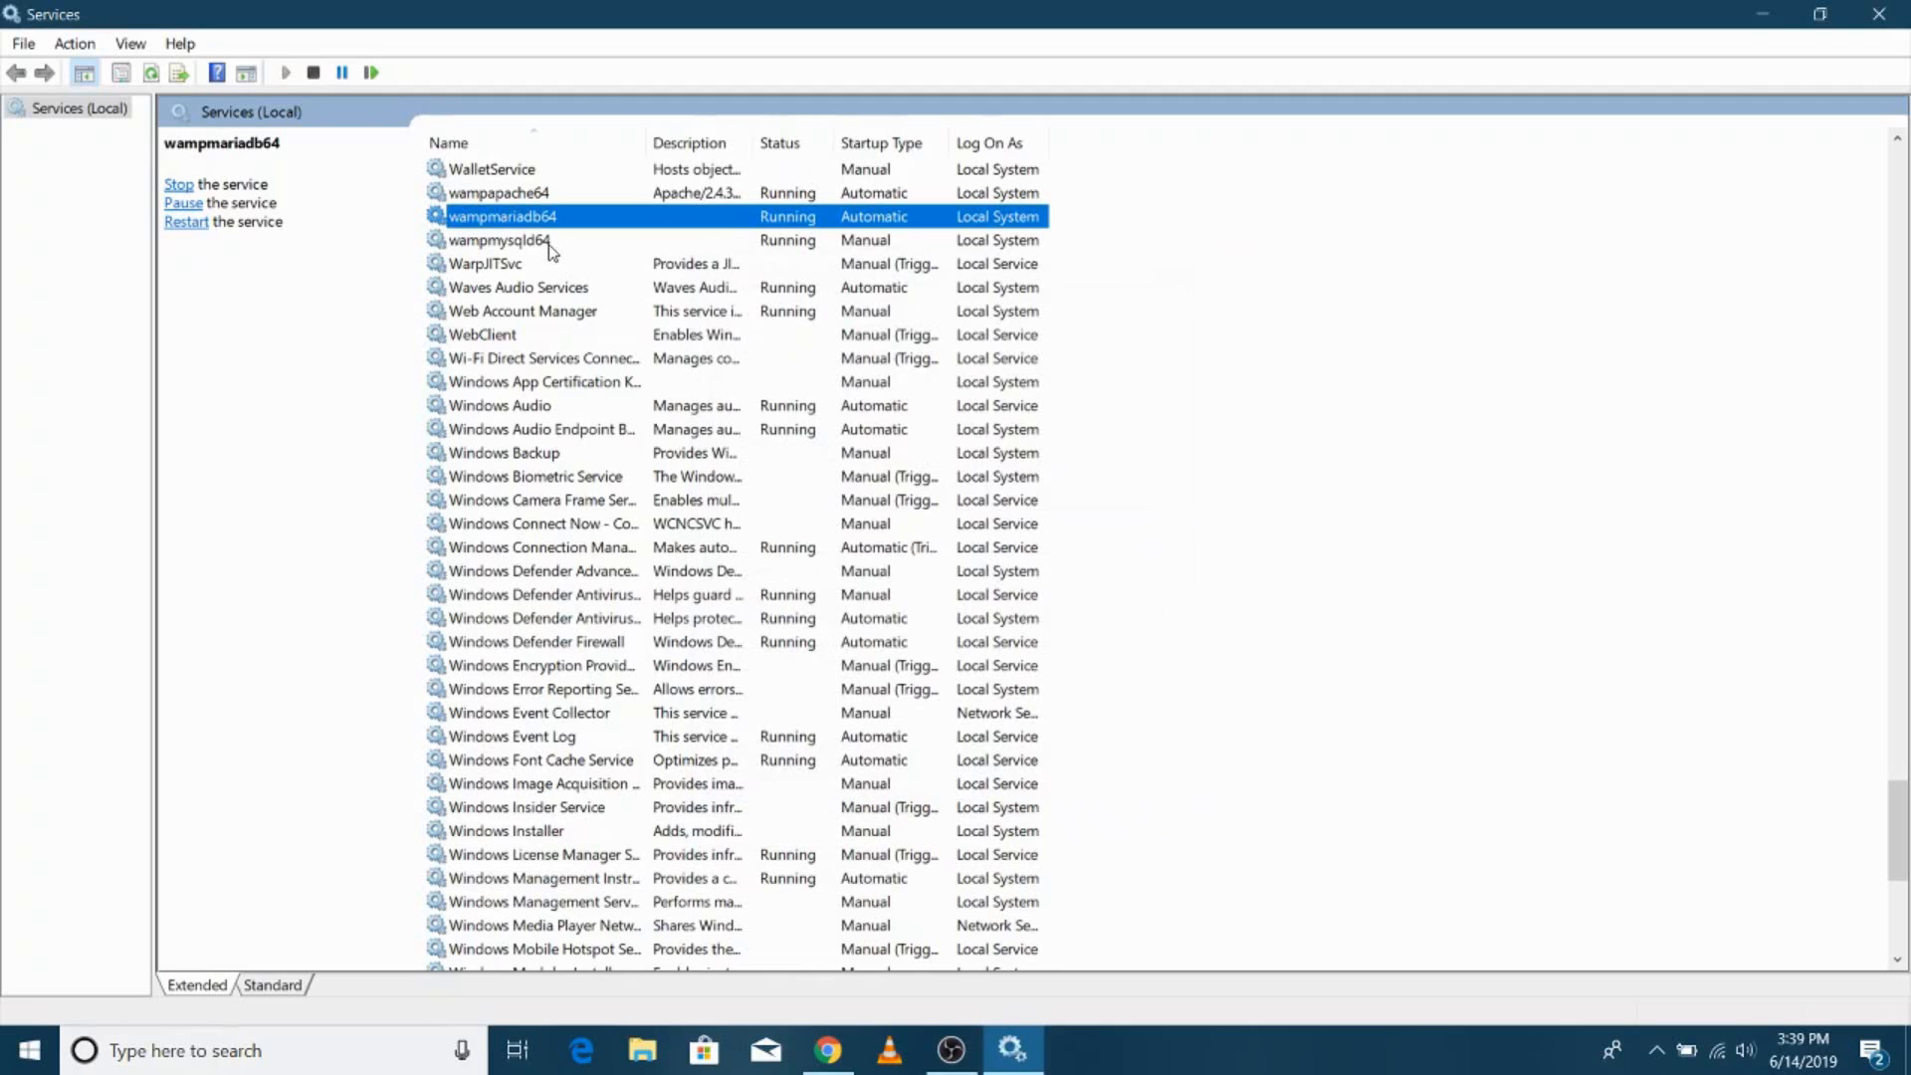
pyautogui.click(496, 240)
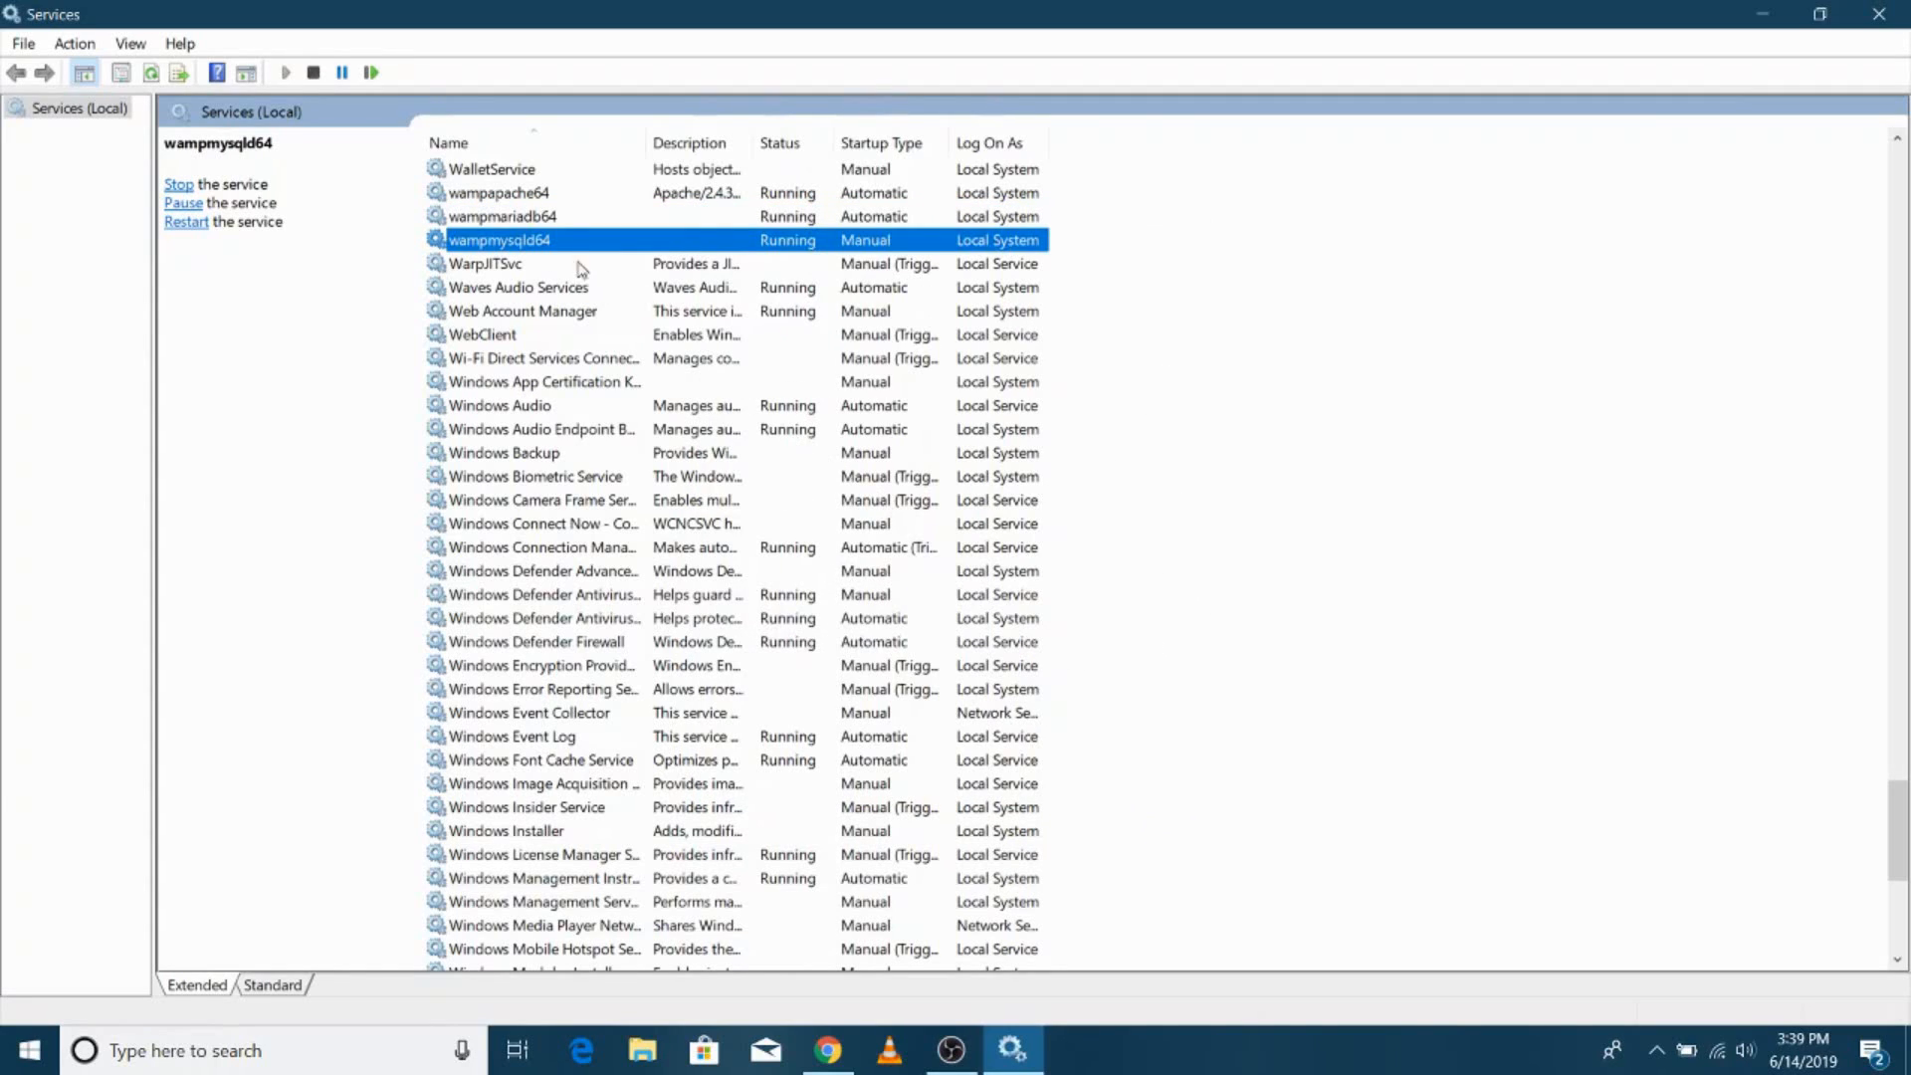
# Step: Switch wampmysqld64's startup type to Automatic and confirm with OK
pyautogui.doubleClick(504, 240)
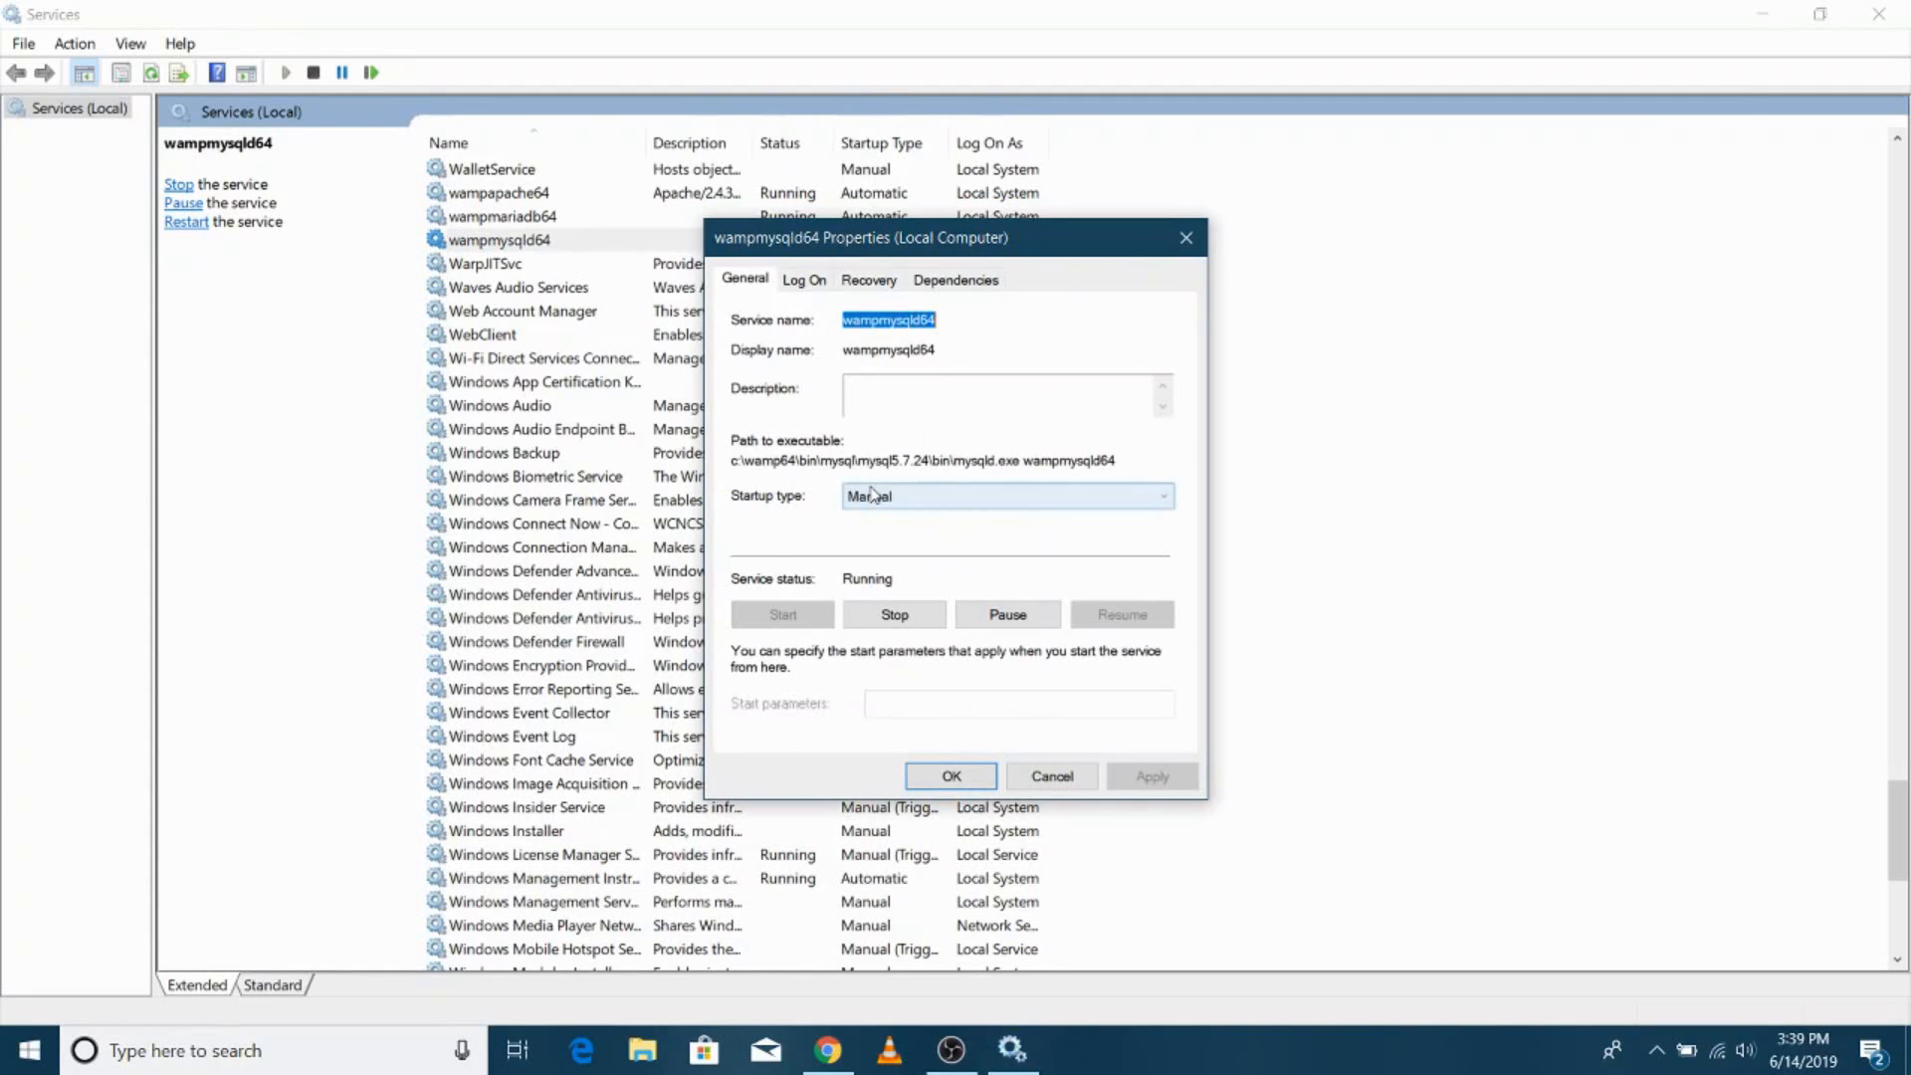
pyautogui.click(1004, 496)
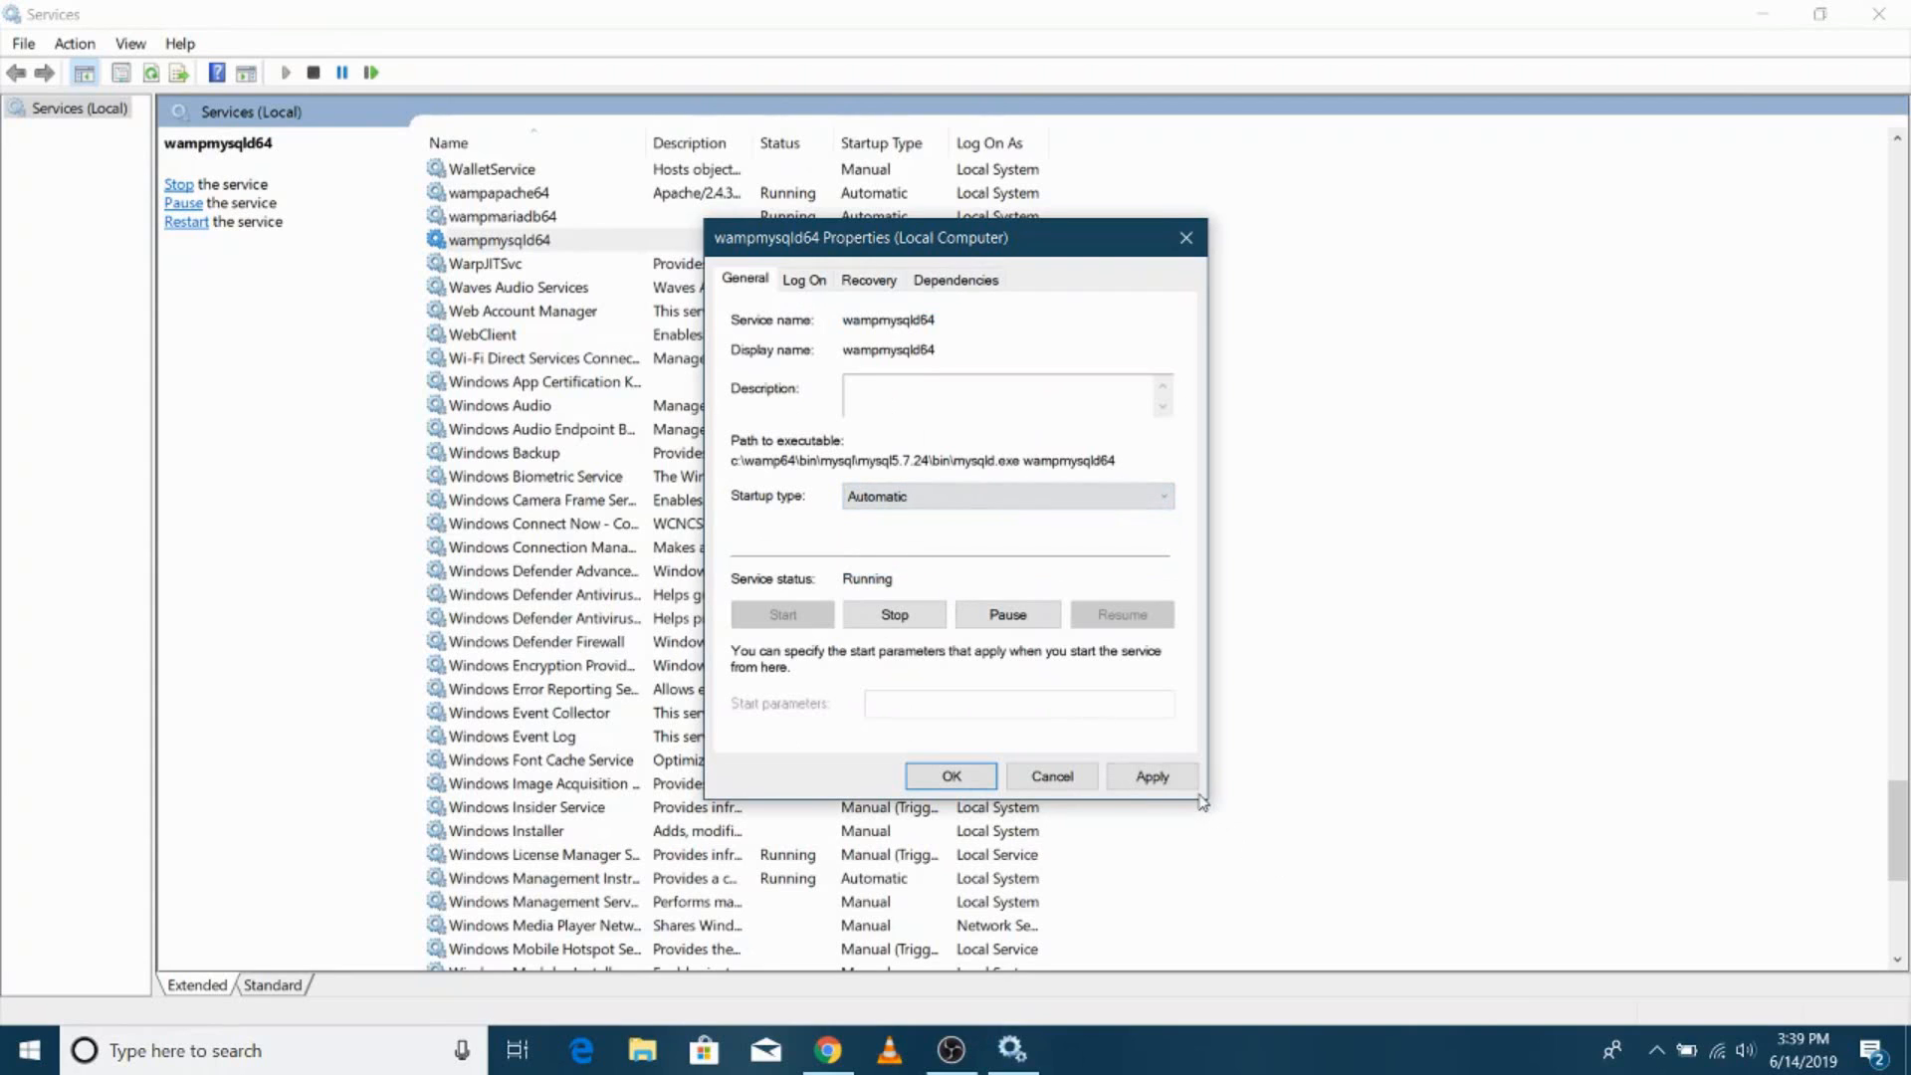
pyautogui.click(951, 776)
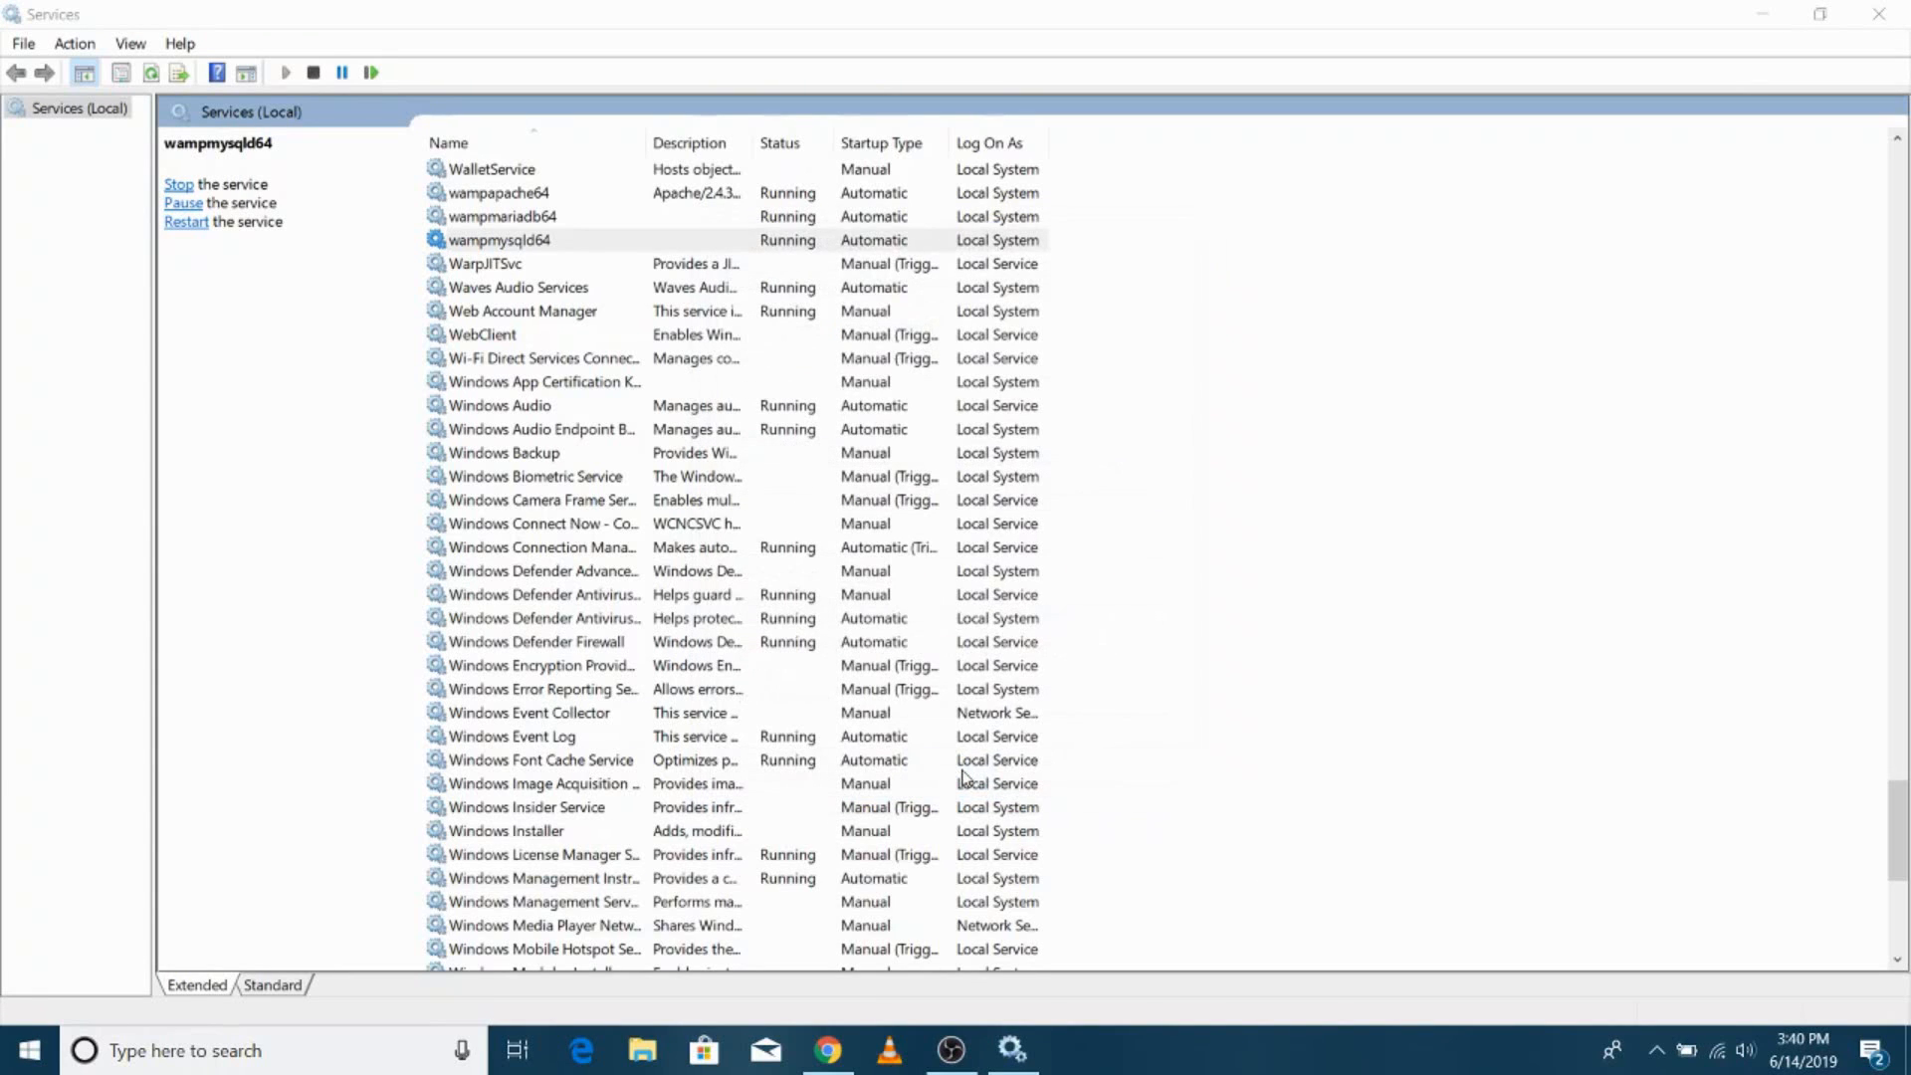